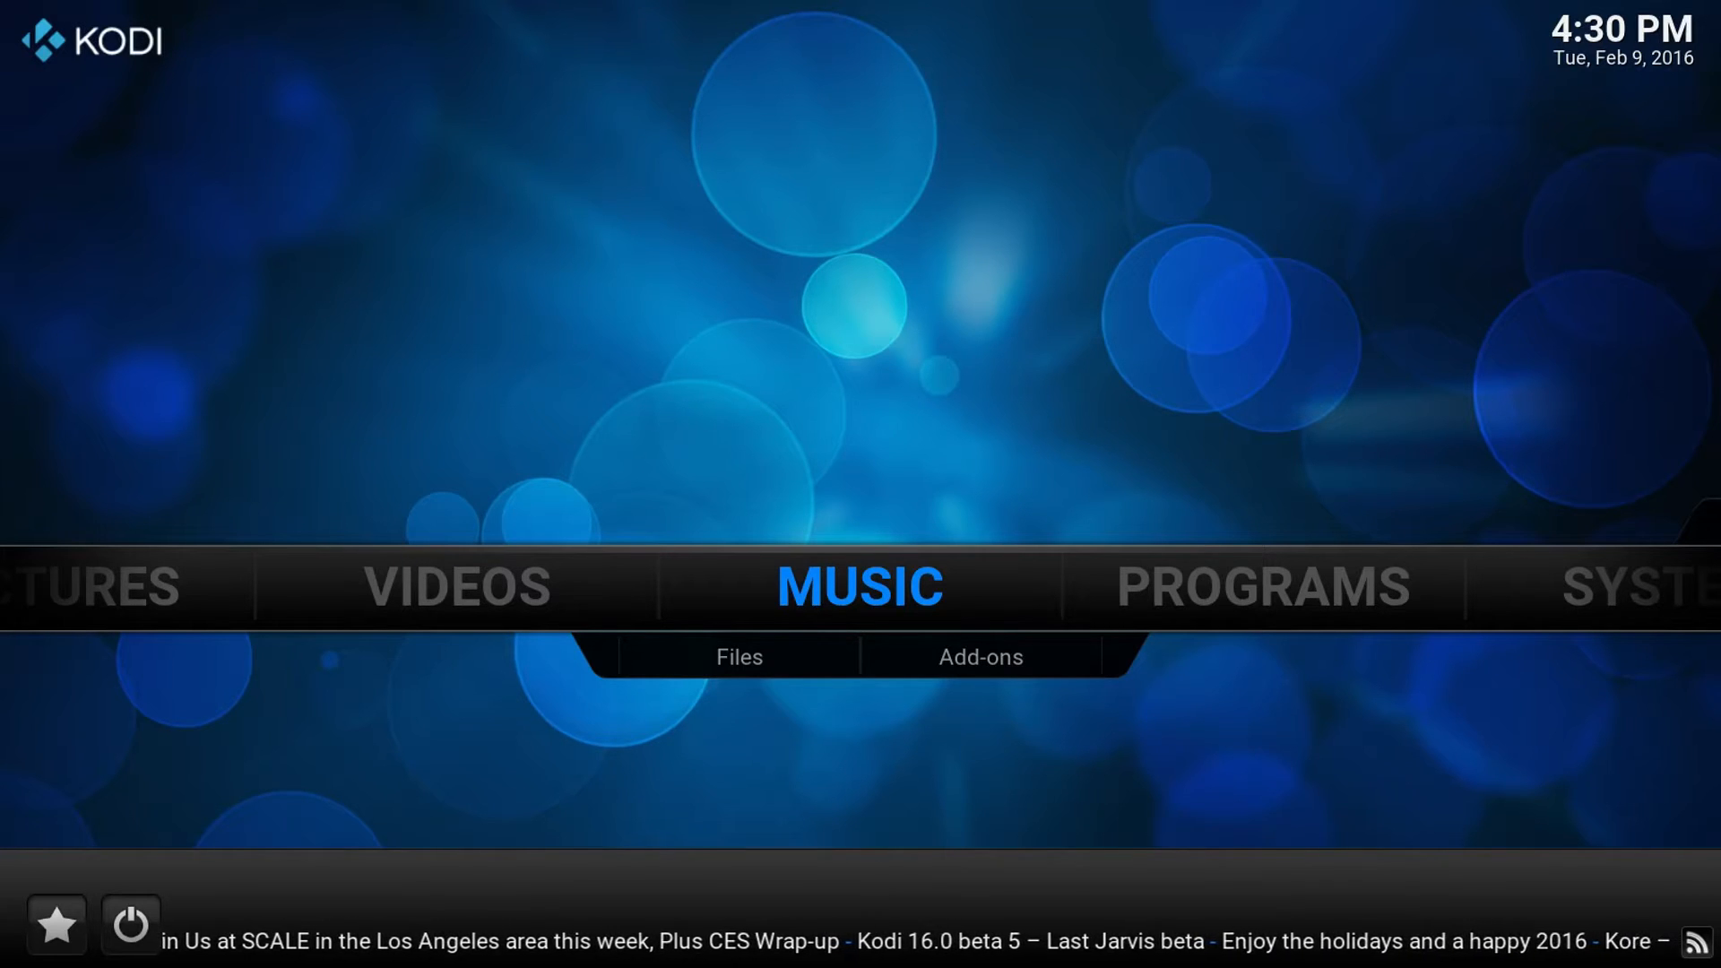
{"action": "mouse_move", "coordinate": [439, 538]}
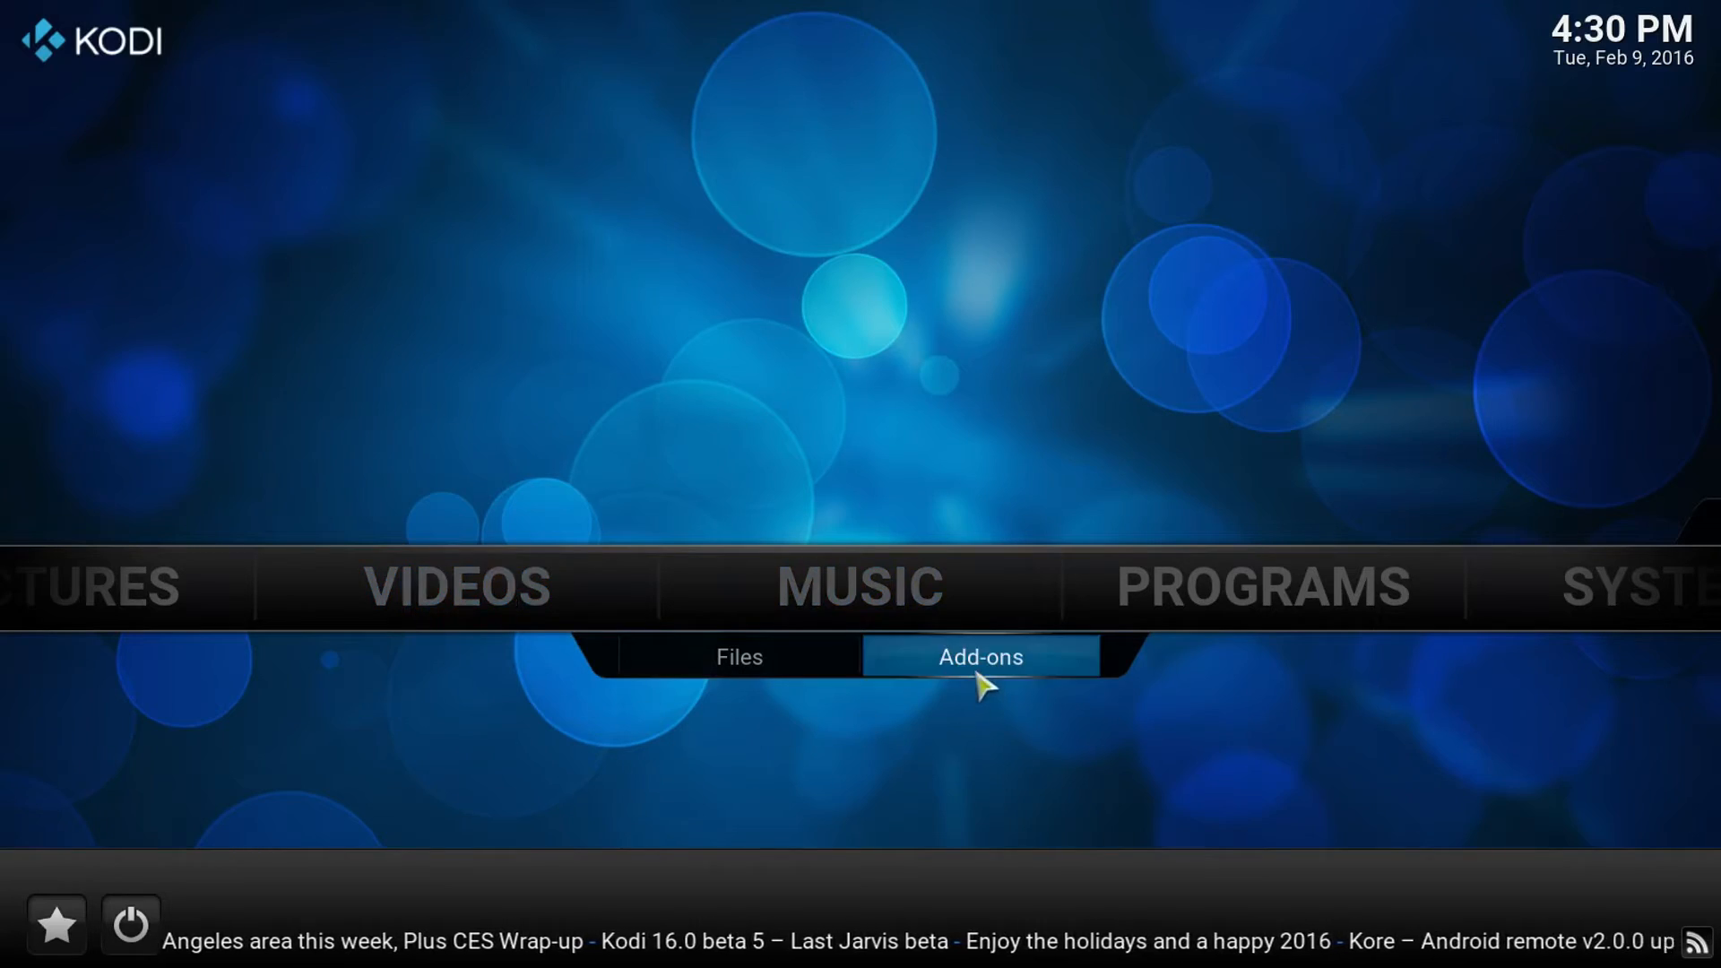
Step: Open the History Tube add-on from the video add-ons and skim its 50 playlists
{"action": "left_click", "coordinate": [976, 656]}
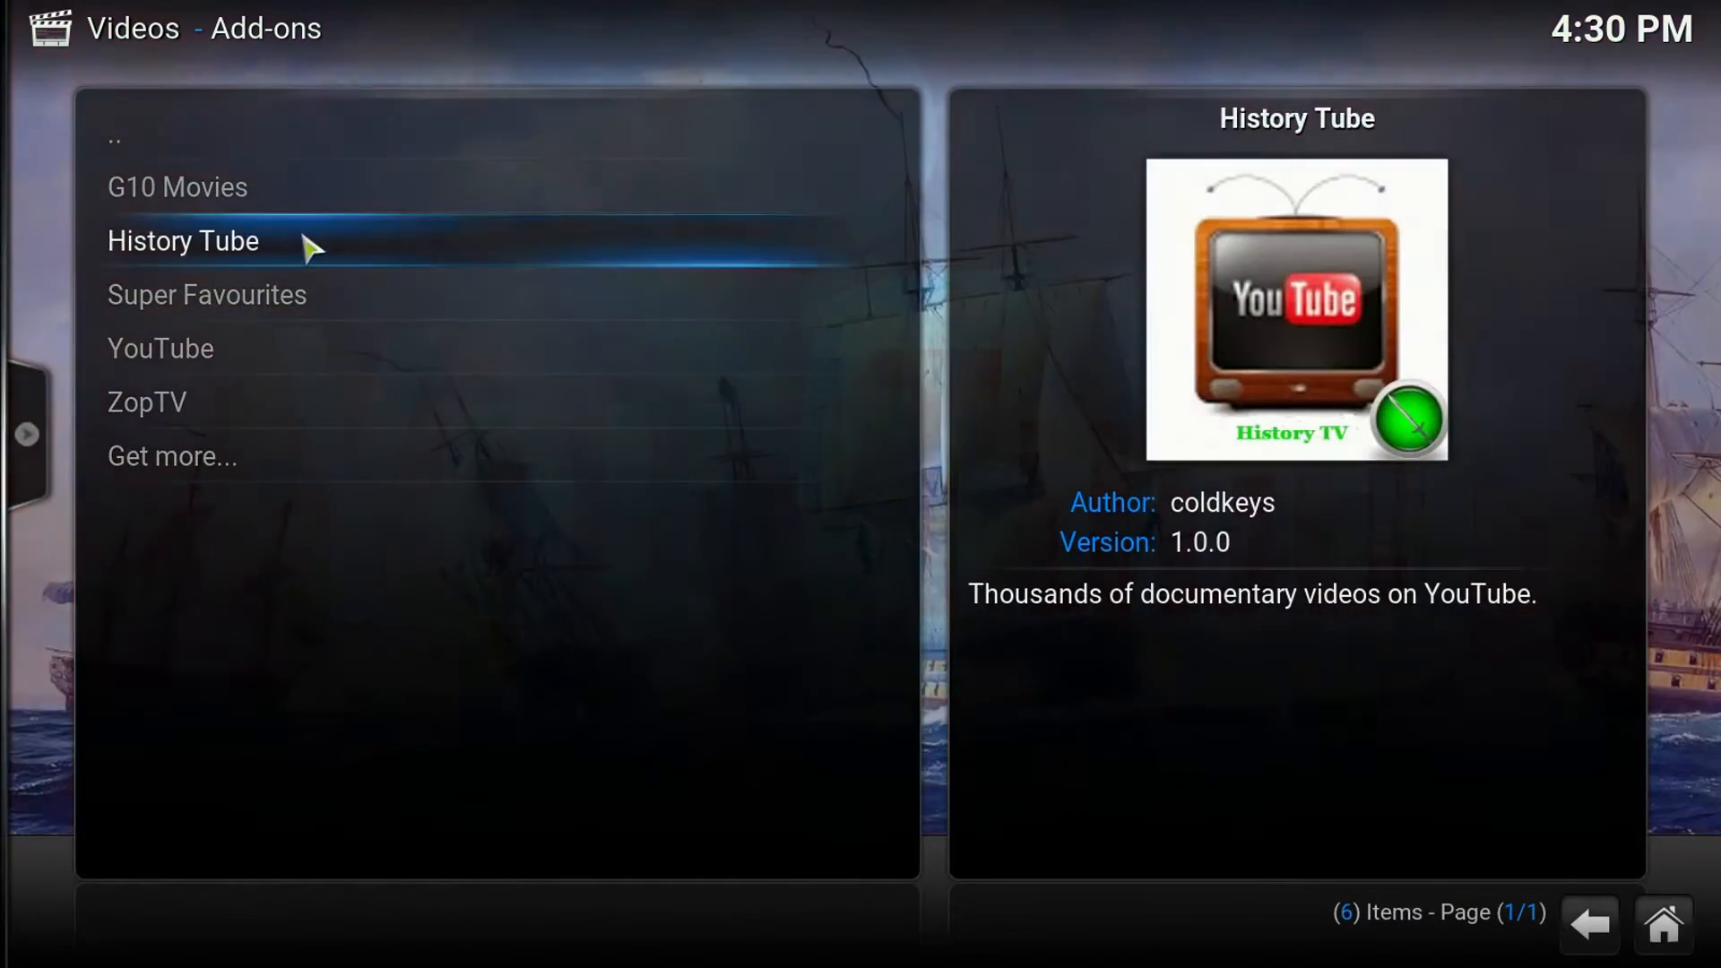
{"action": "left_click", "coordinate": [183, 241]}
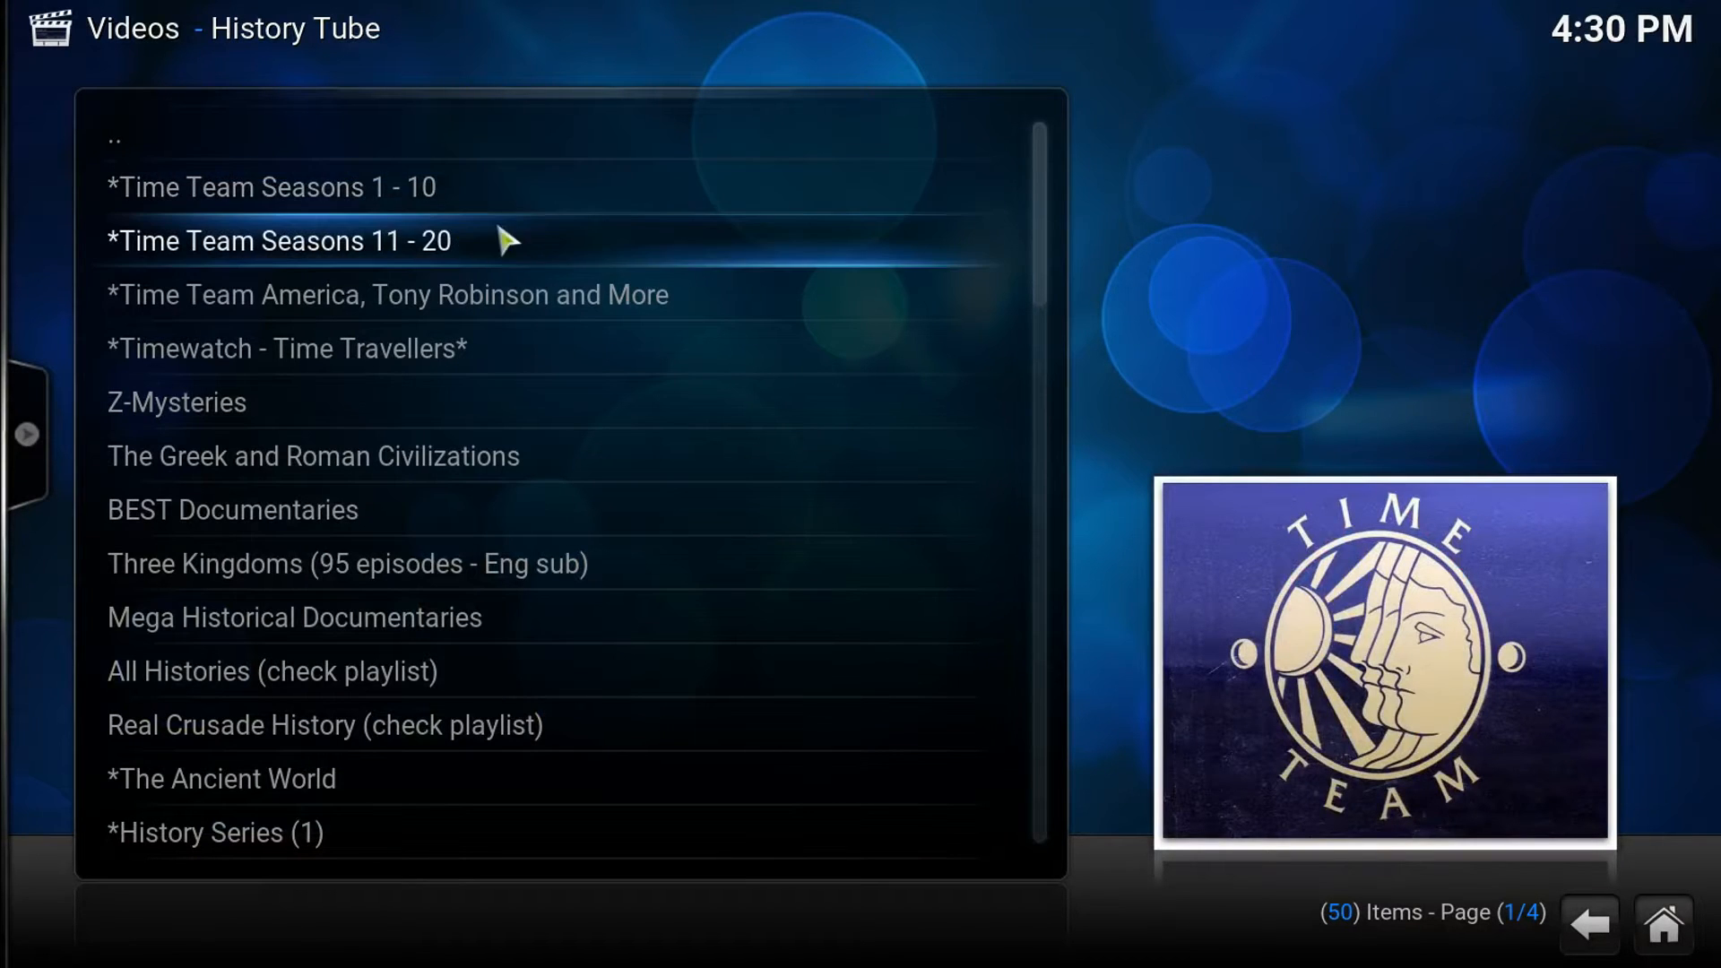
{"action": "mouse_move", "coordinate": [1049, 286]}
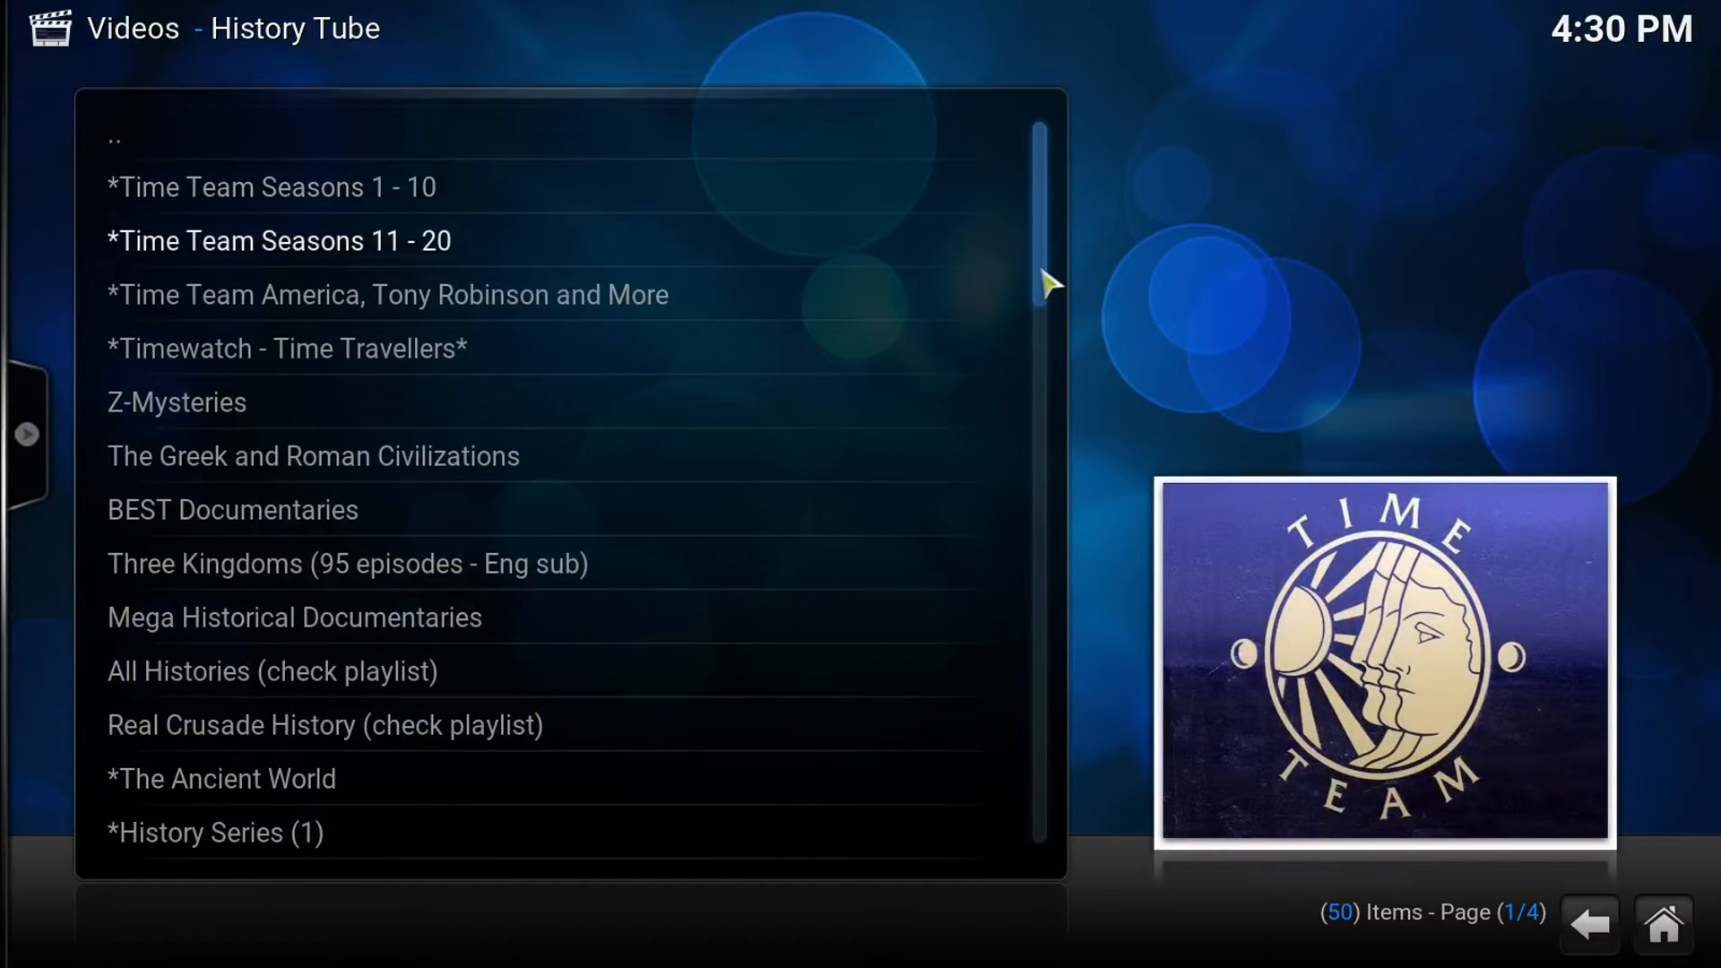
{"action": "scroll", "scroll_direction": "down", "scroll_amount": 3}
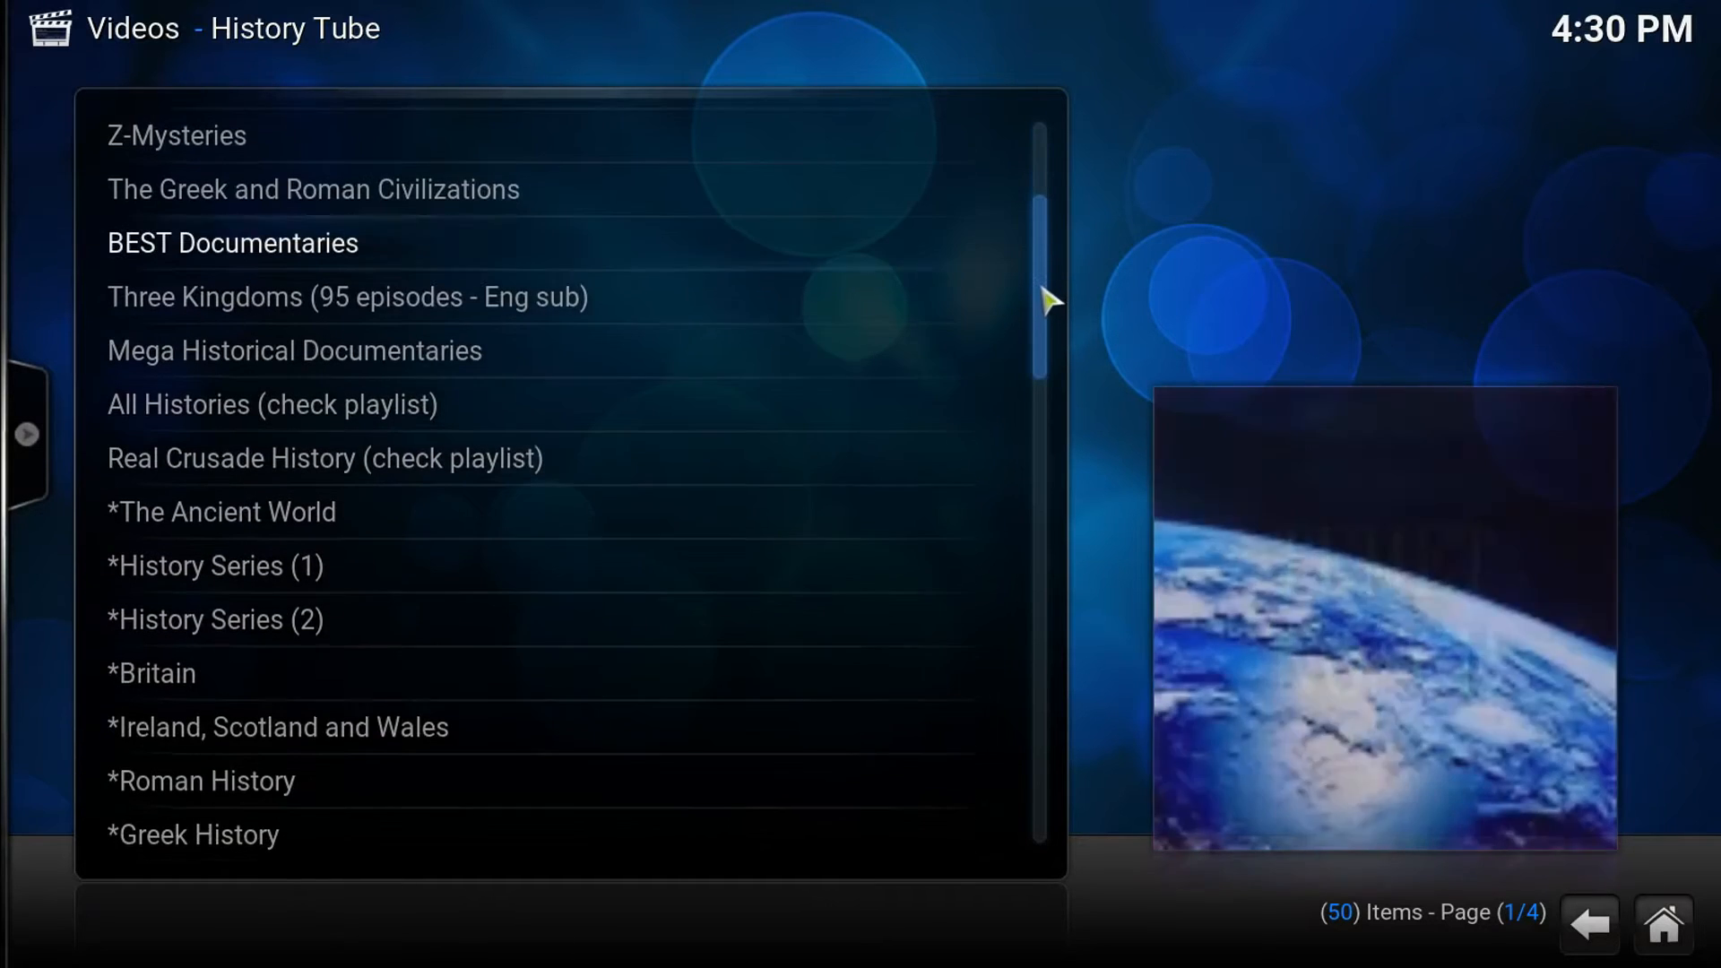
{"action": "scroll", "scroll_direction": "up", "scroll_amount": 3}
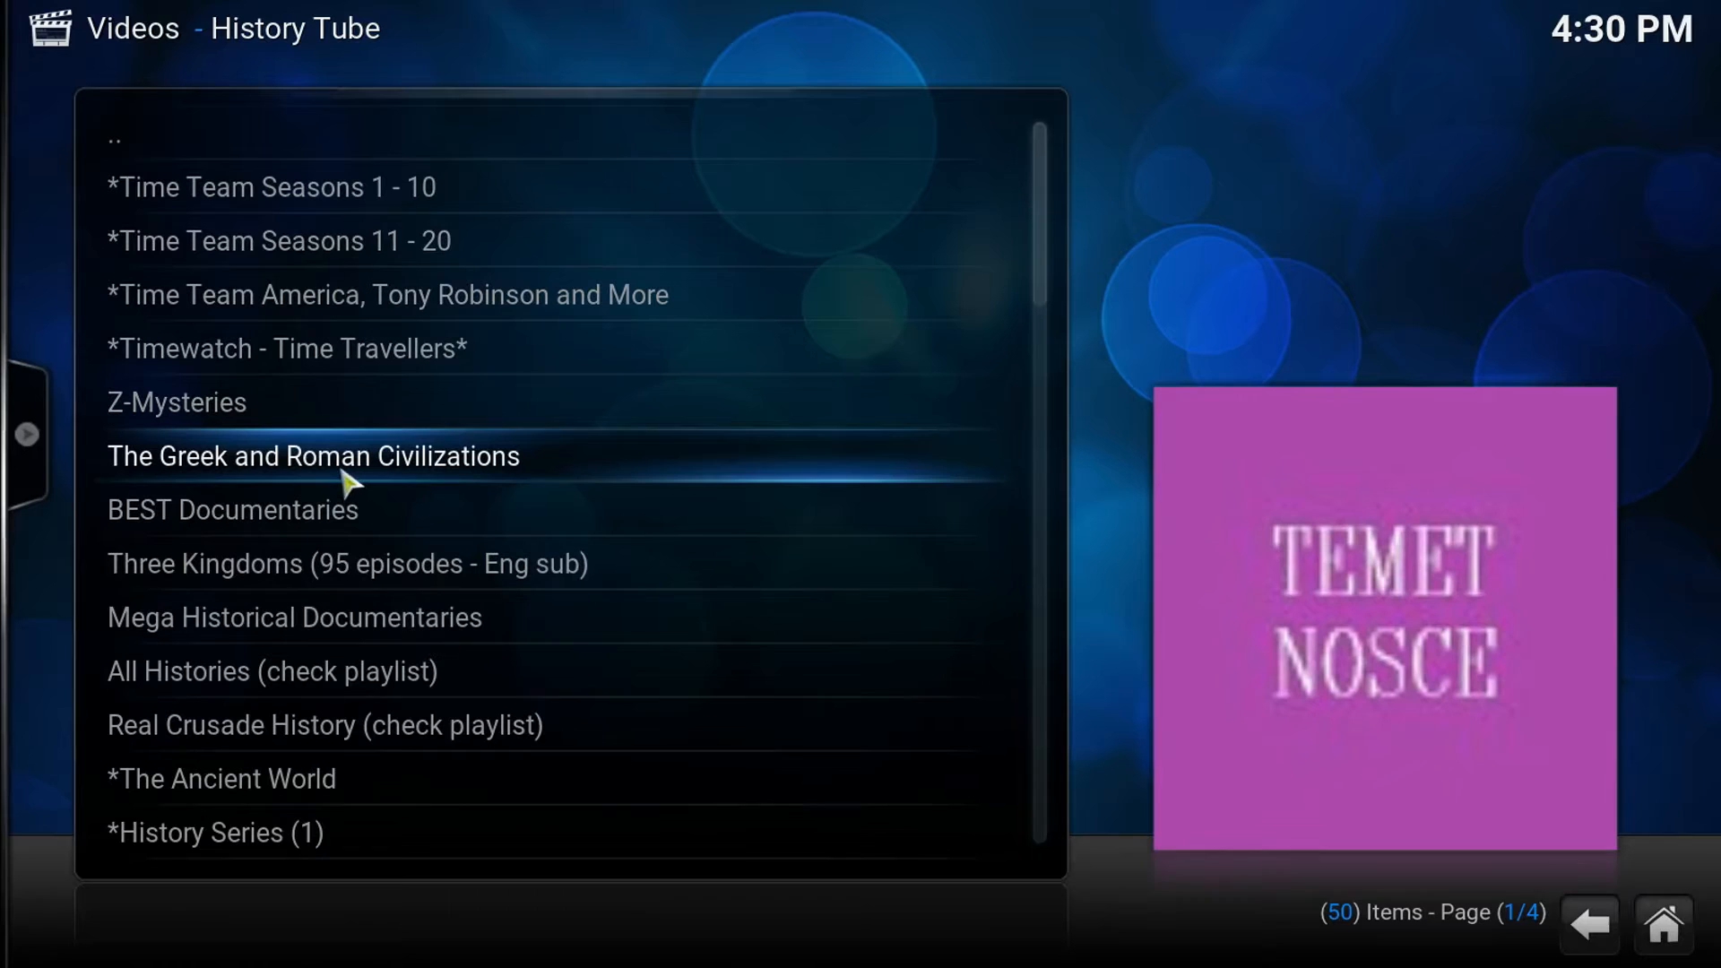
{"action": "left_click", "coordinate": [312, 456]}
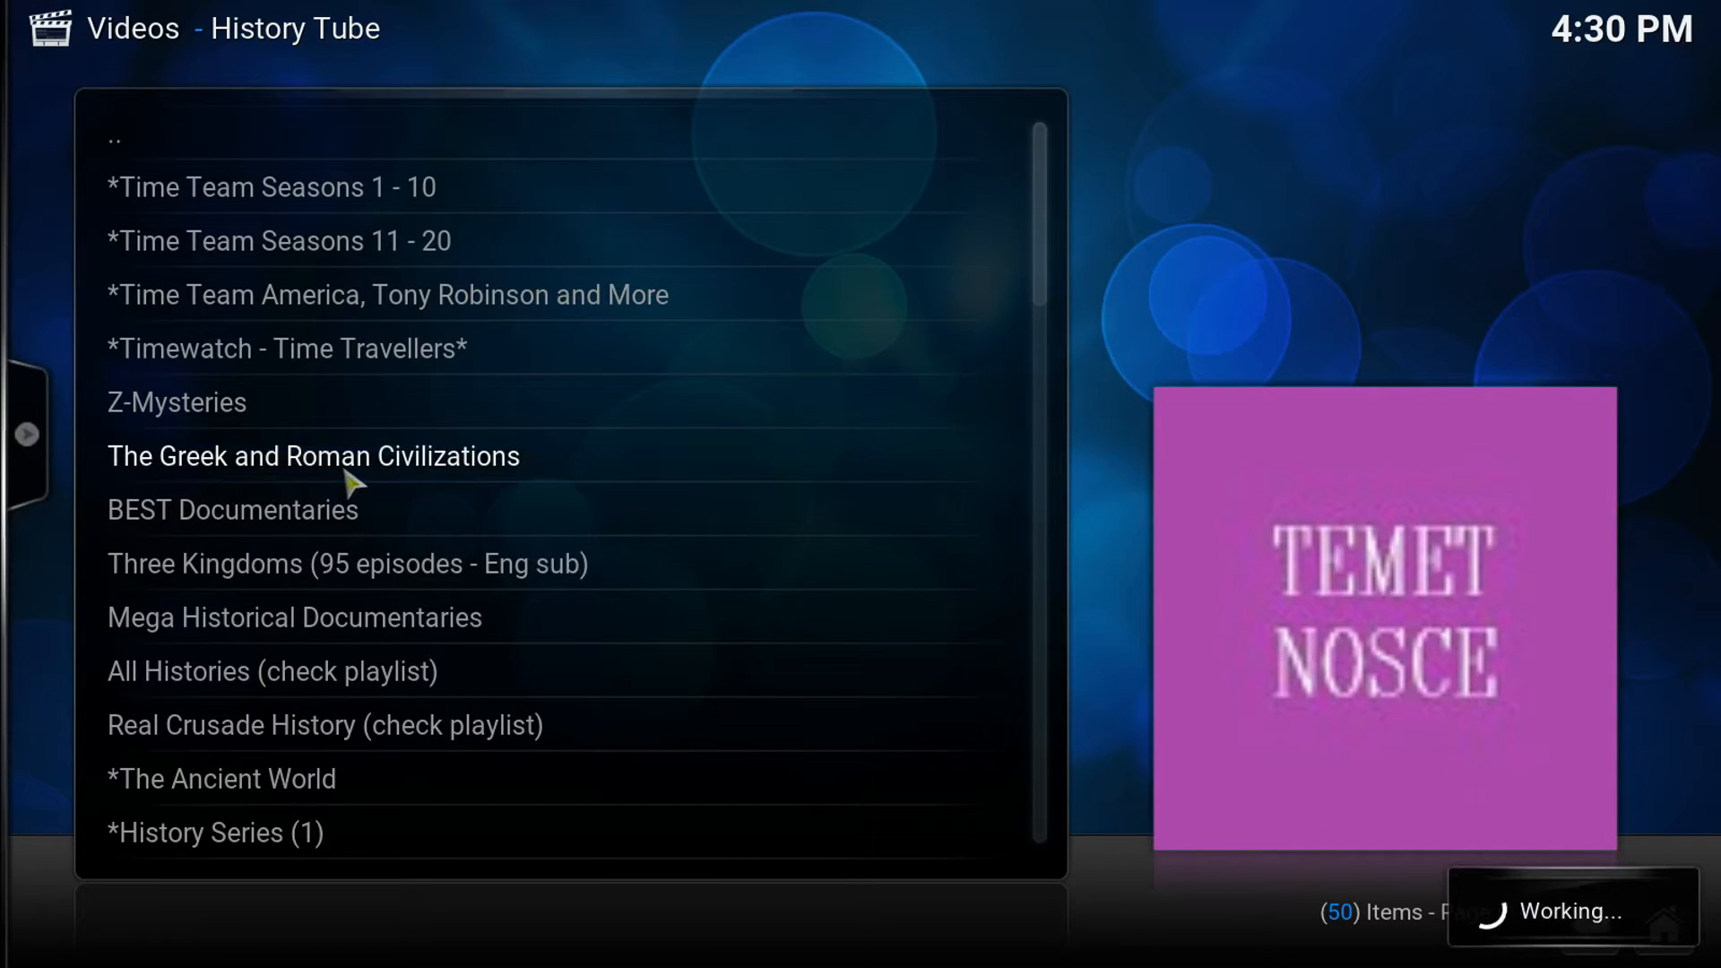
{"action": "left_click", "coordinate": [312, 456]}
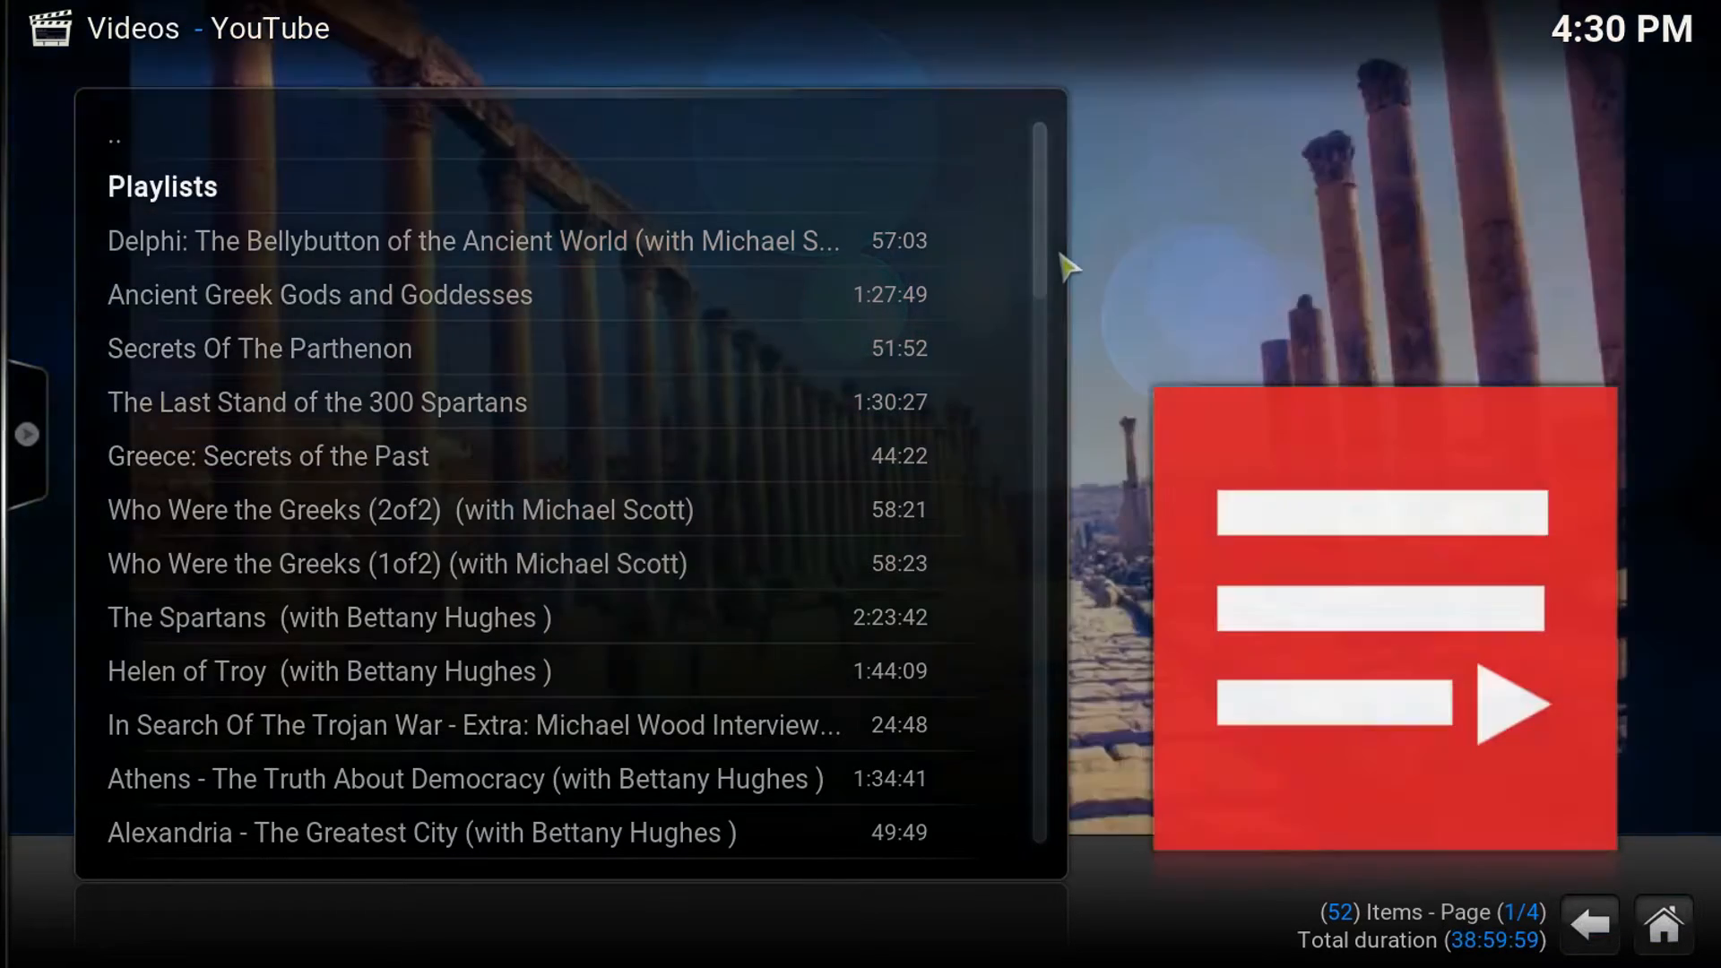
{"action": "scroll", "scroll_direction": "down", "scroll_amount": 3}
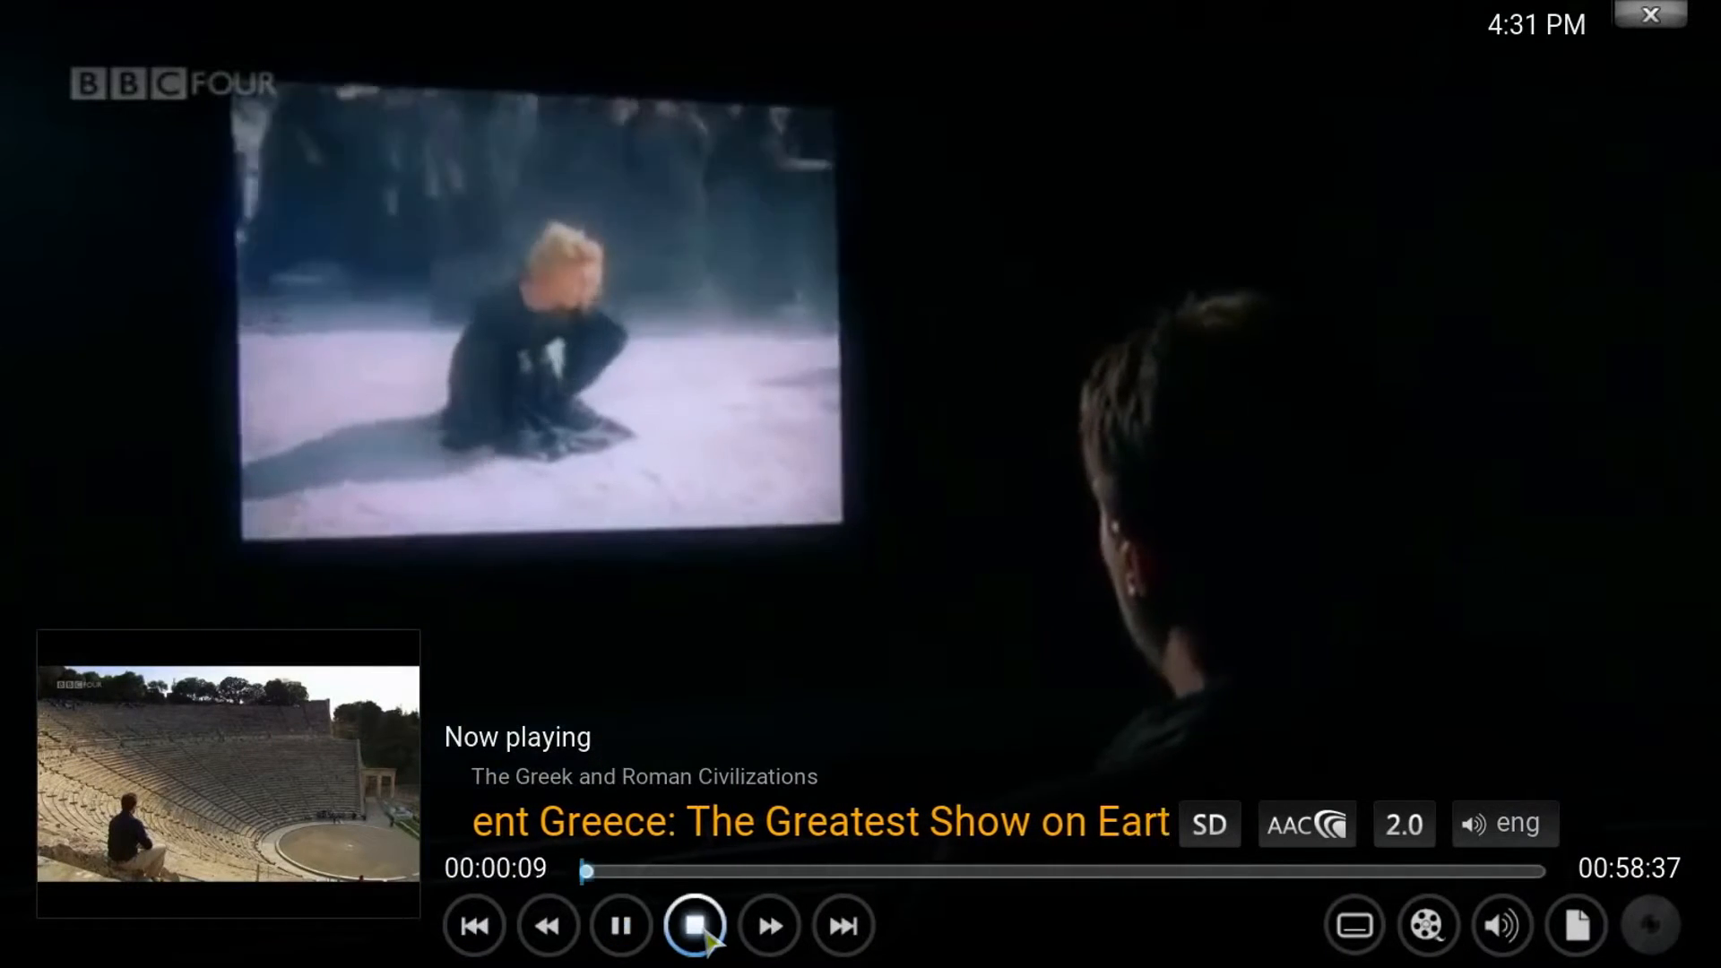
{"action": "left_click", "coordinate": [696, 926]}
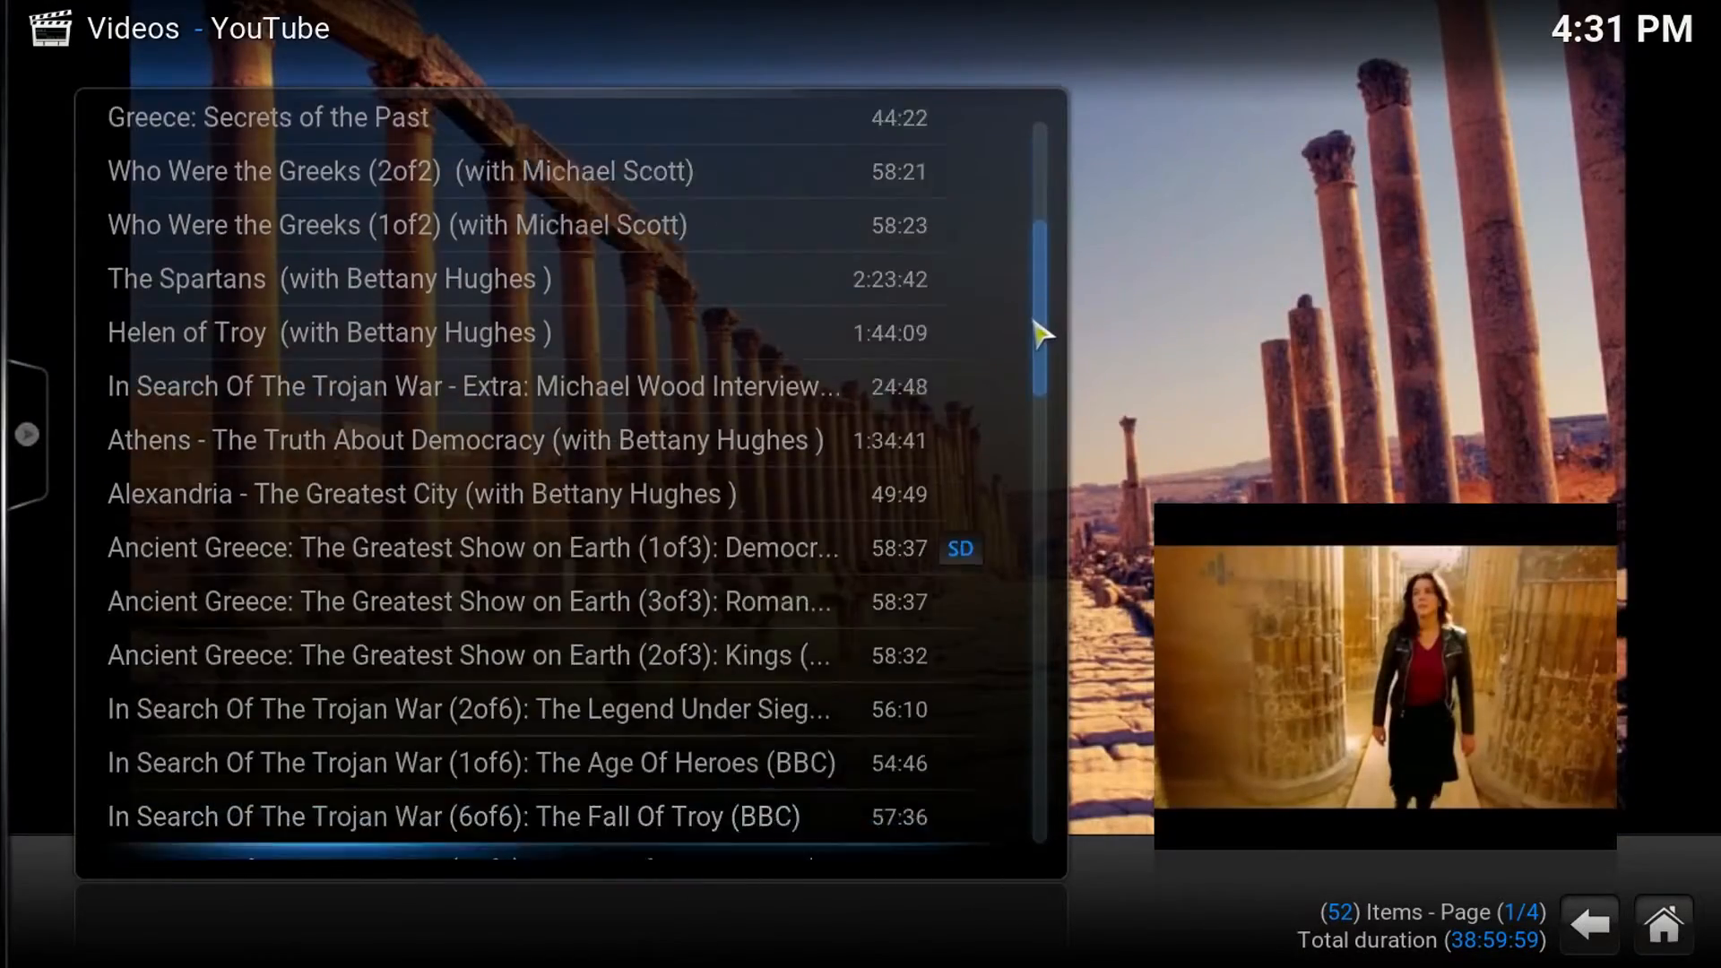
{"action": "scroll", "scroll_direction": "down", "scroll_amount": 3}
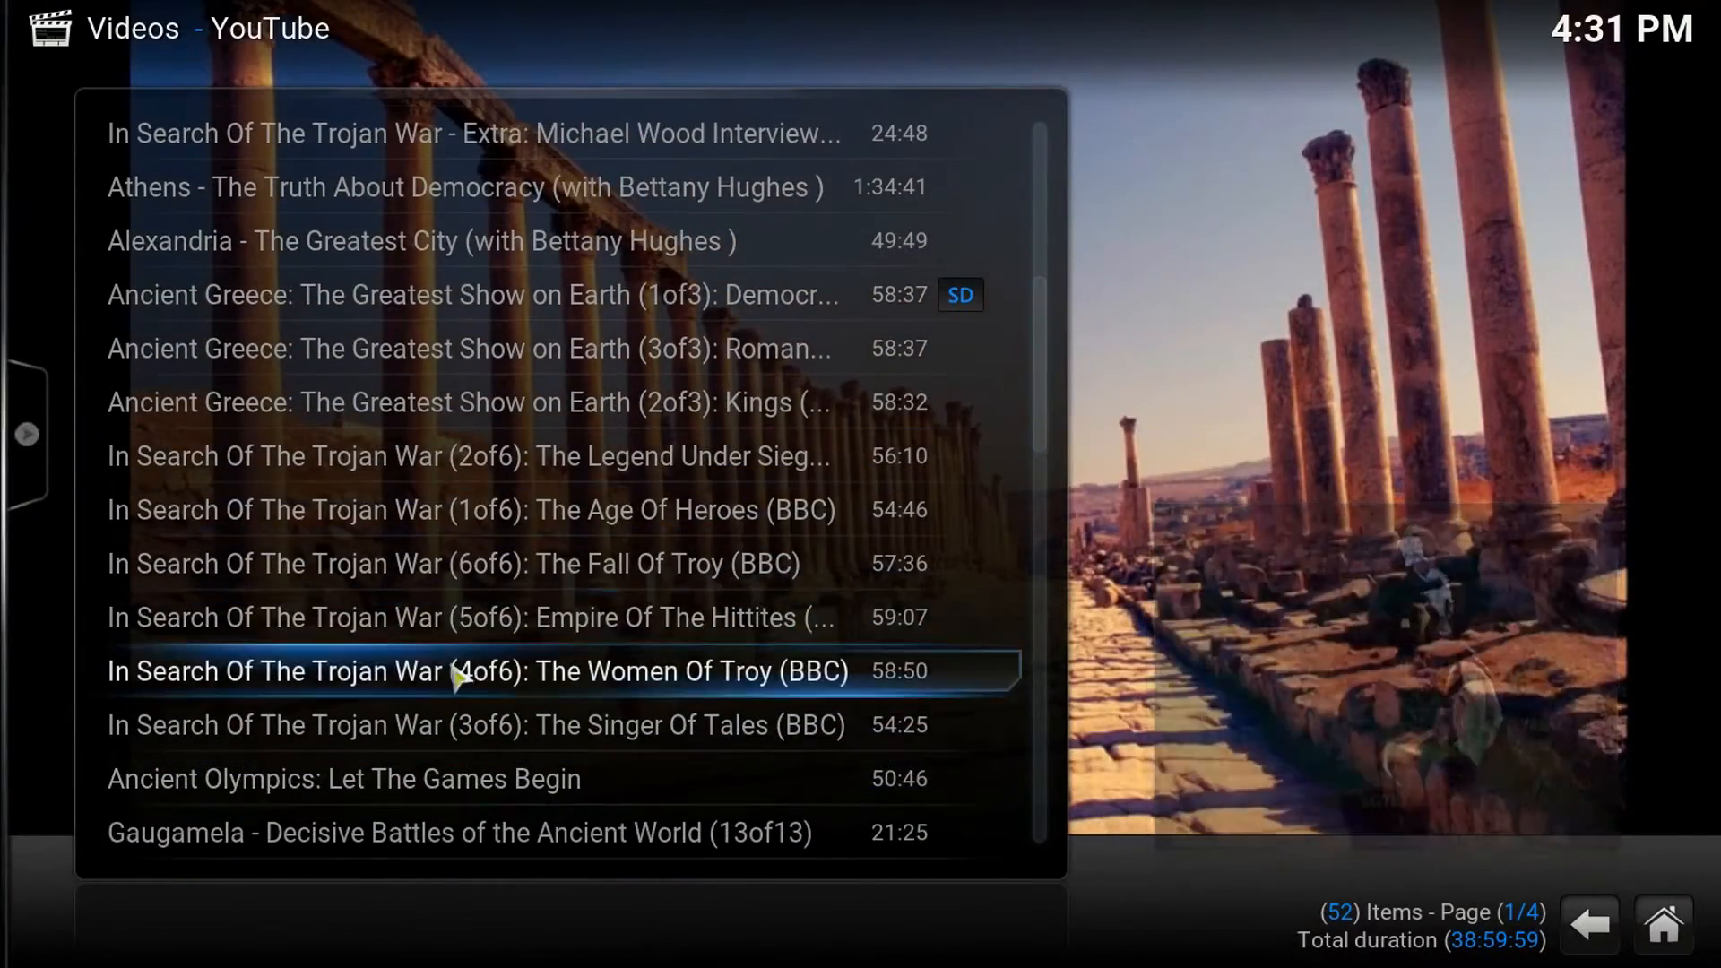
{"action": "scroll", "scroll_direction": "down", "scroll_amount": 3}
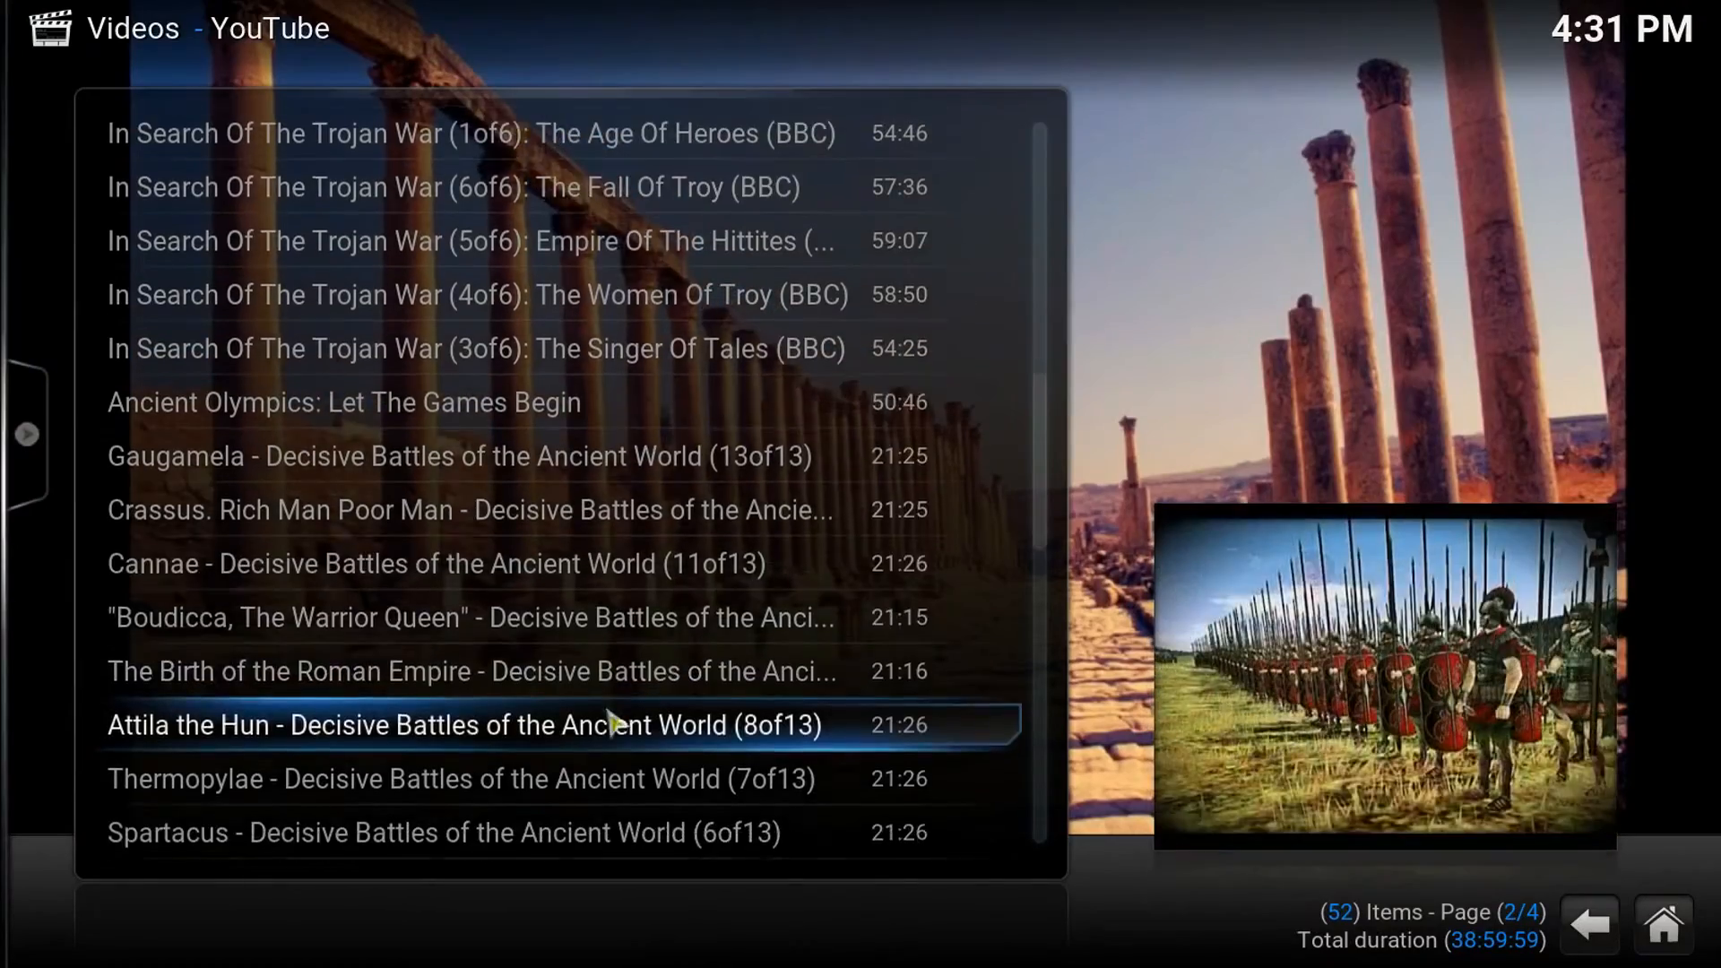
{"action": "scroll", "scroll_direction": "down", "scroll_amount": 3}
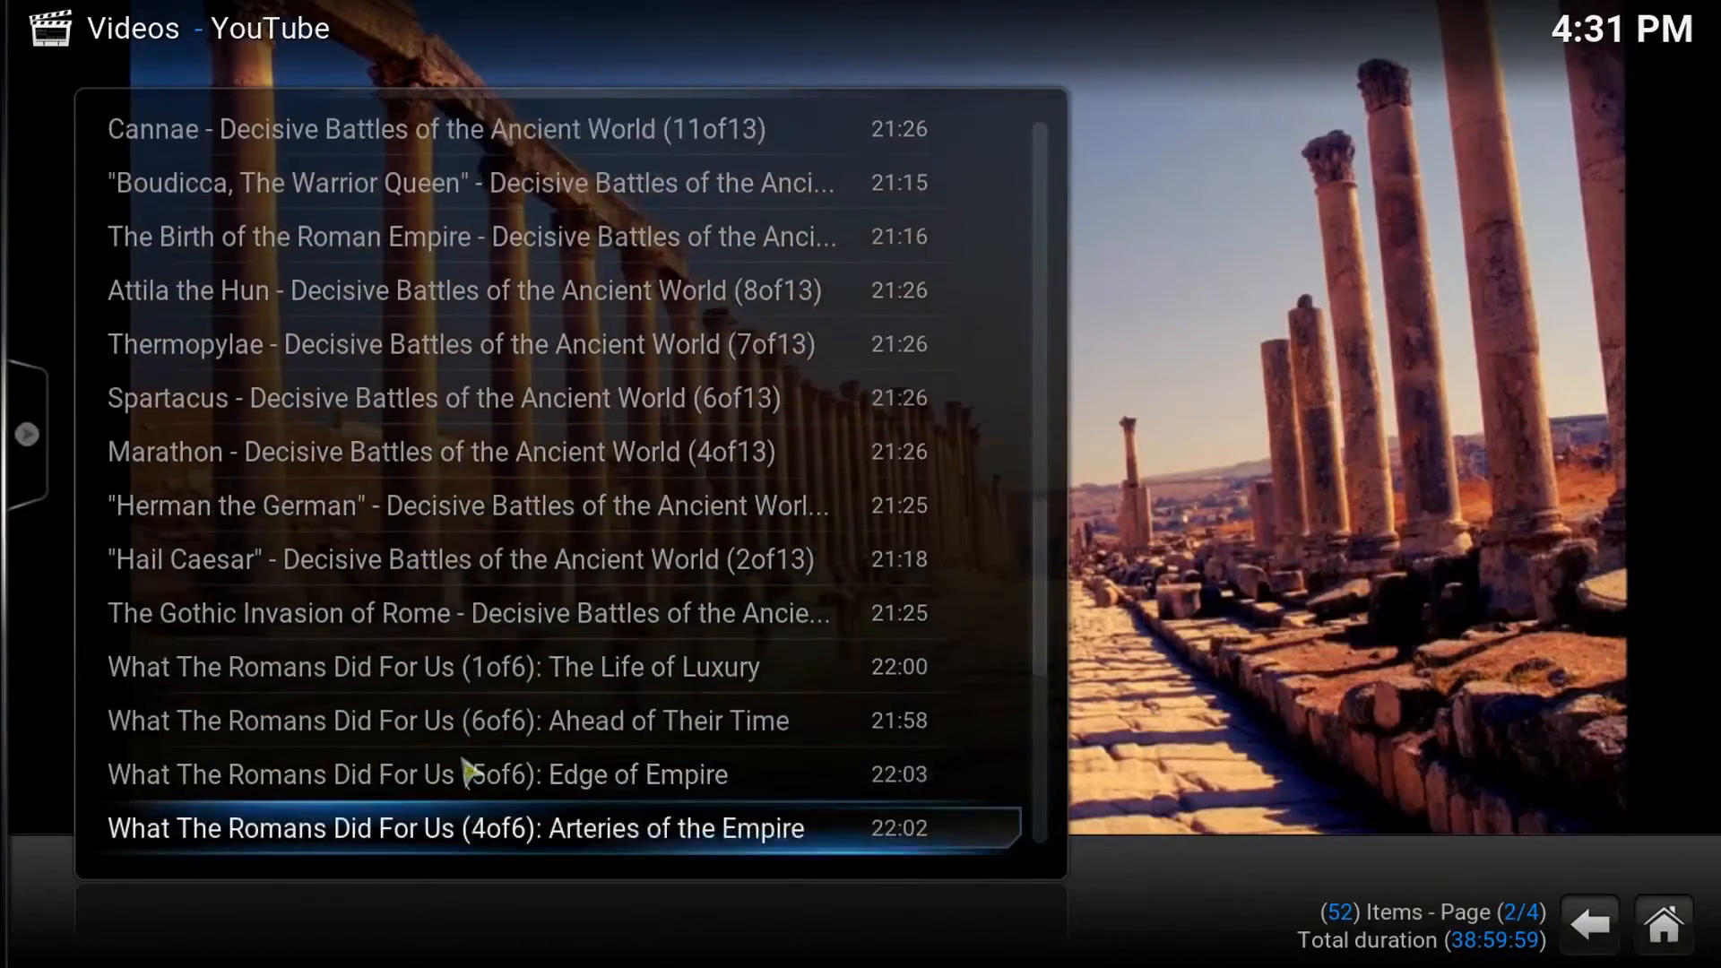
{"action": "scroll", "scroll_direction": "down", "scroll_amount": 3}
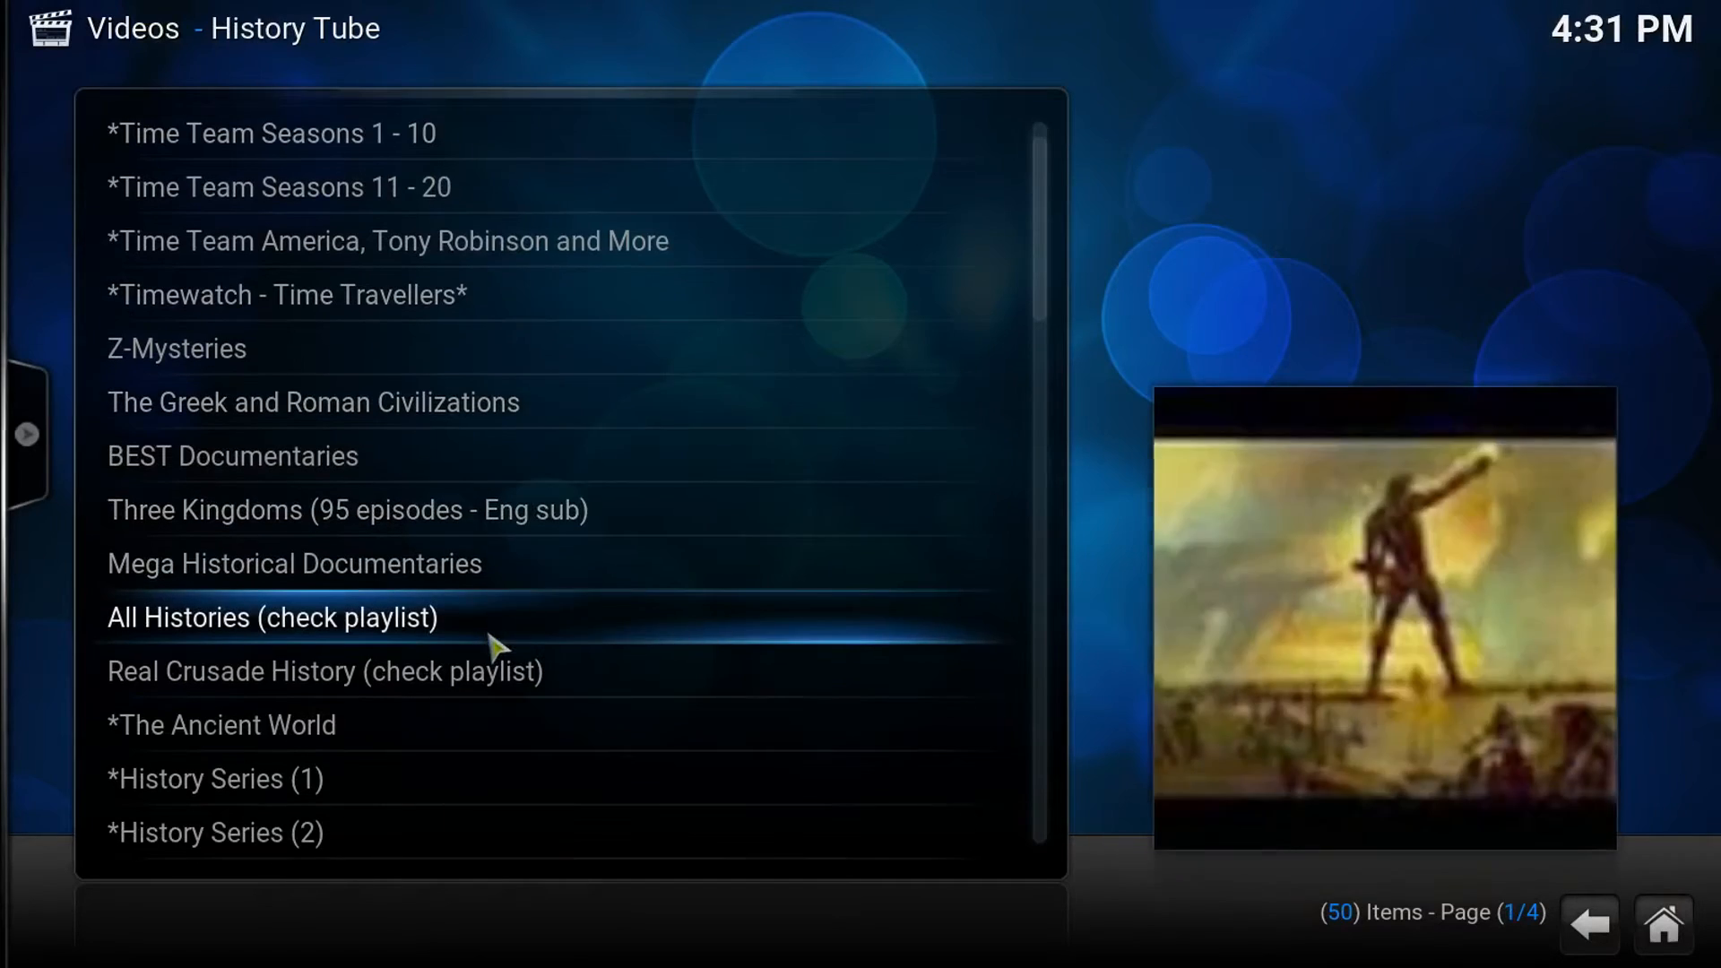
Step: Open the Egyptian History playlist and briefly play a Secrets of the Pharaohs episode
{"action": "scroll", "scroll_direction": "down", "scroll_amount": 3}
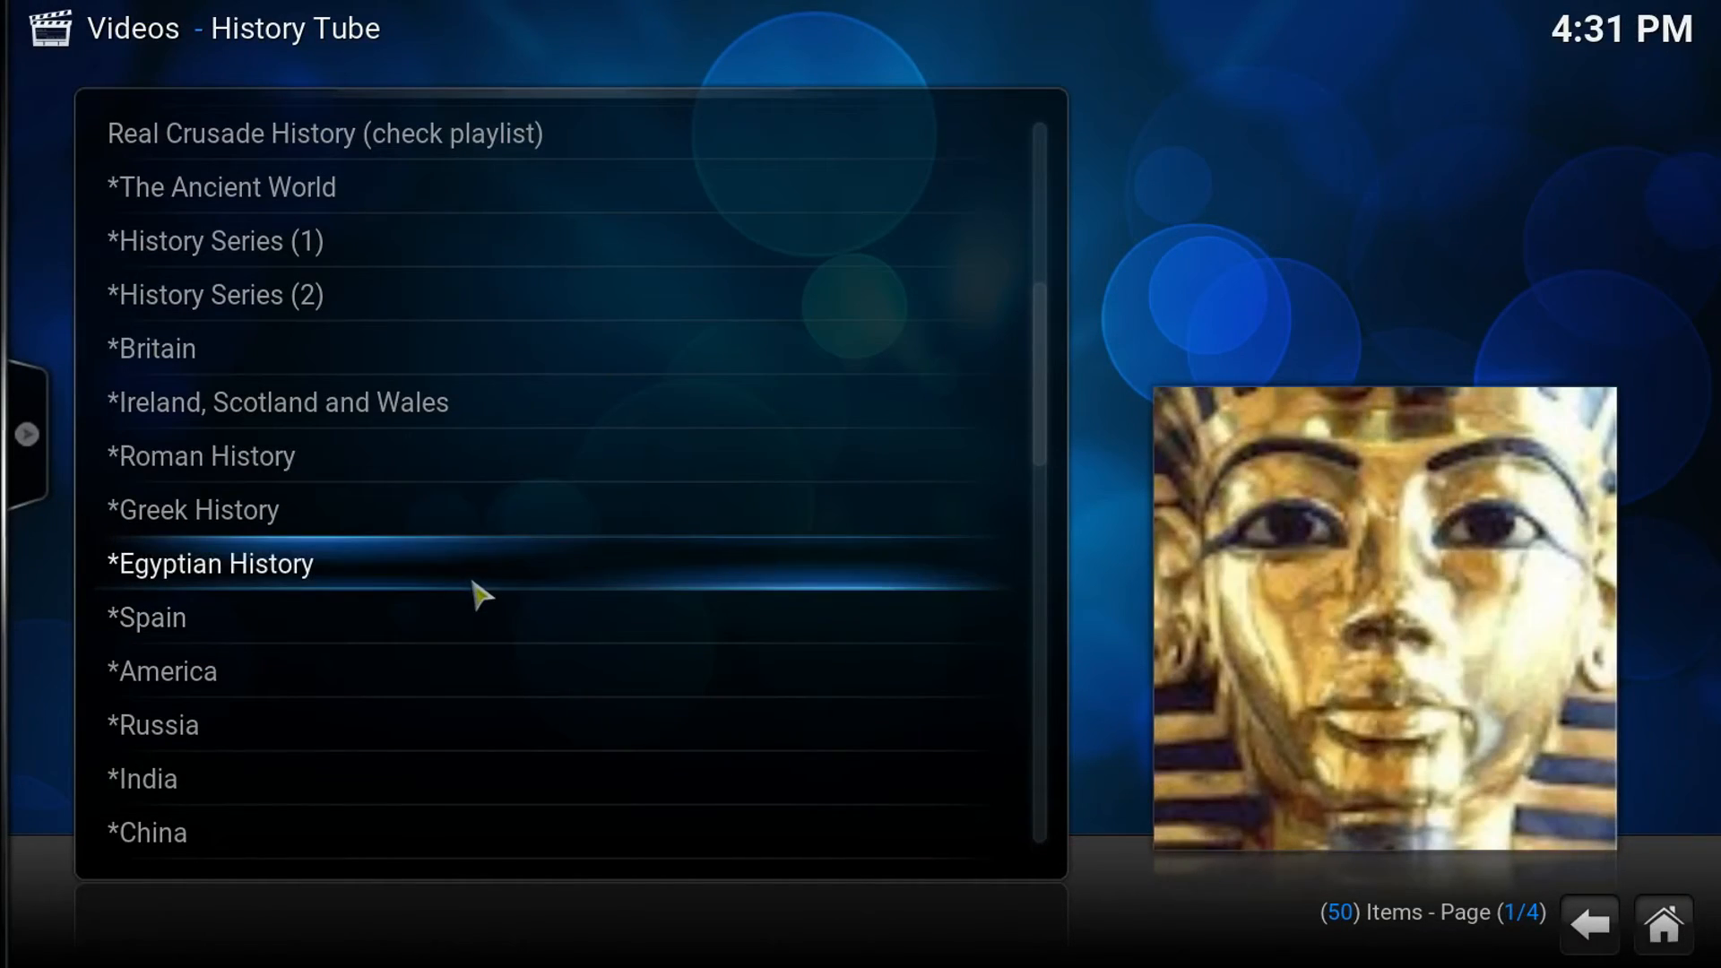
{"action": "left_click", "coordinate": [210, 563]}
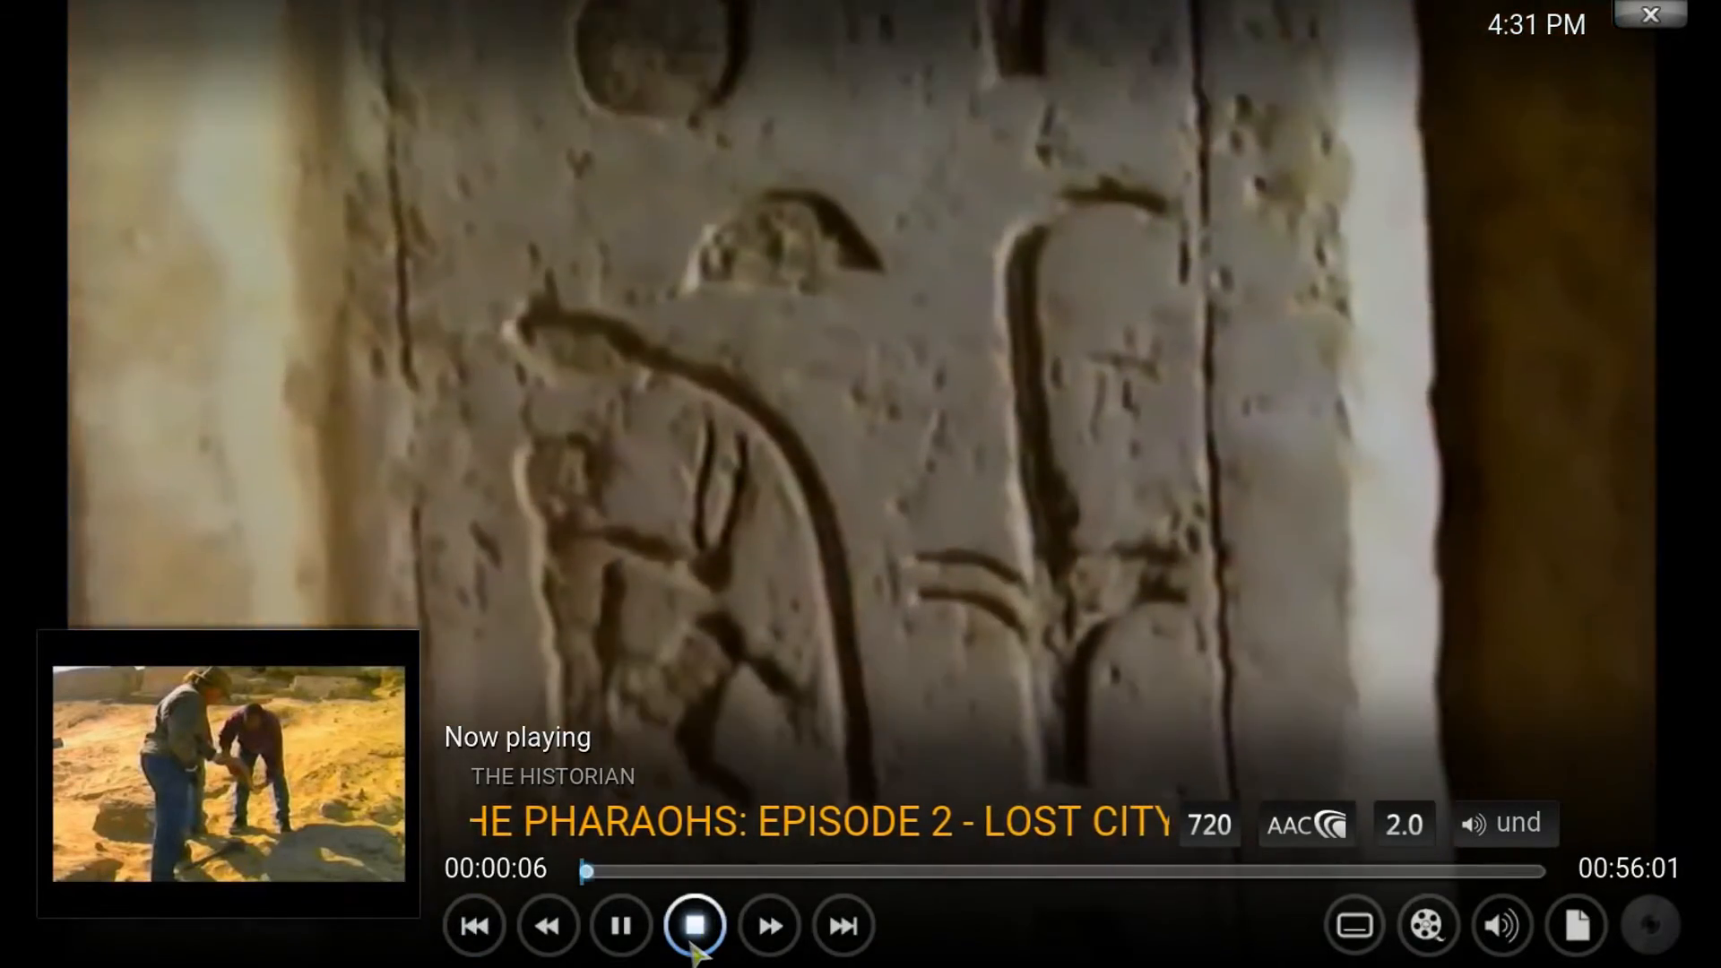
{"action": "left_click", "coordinate": [696, 925]}
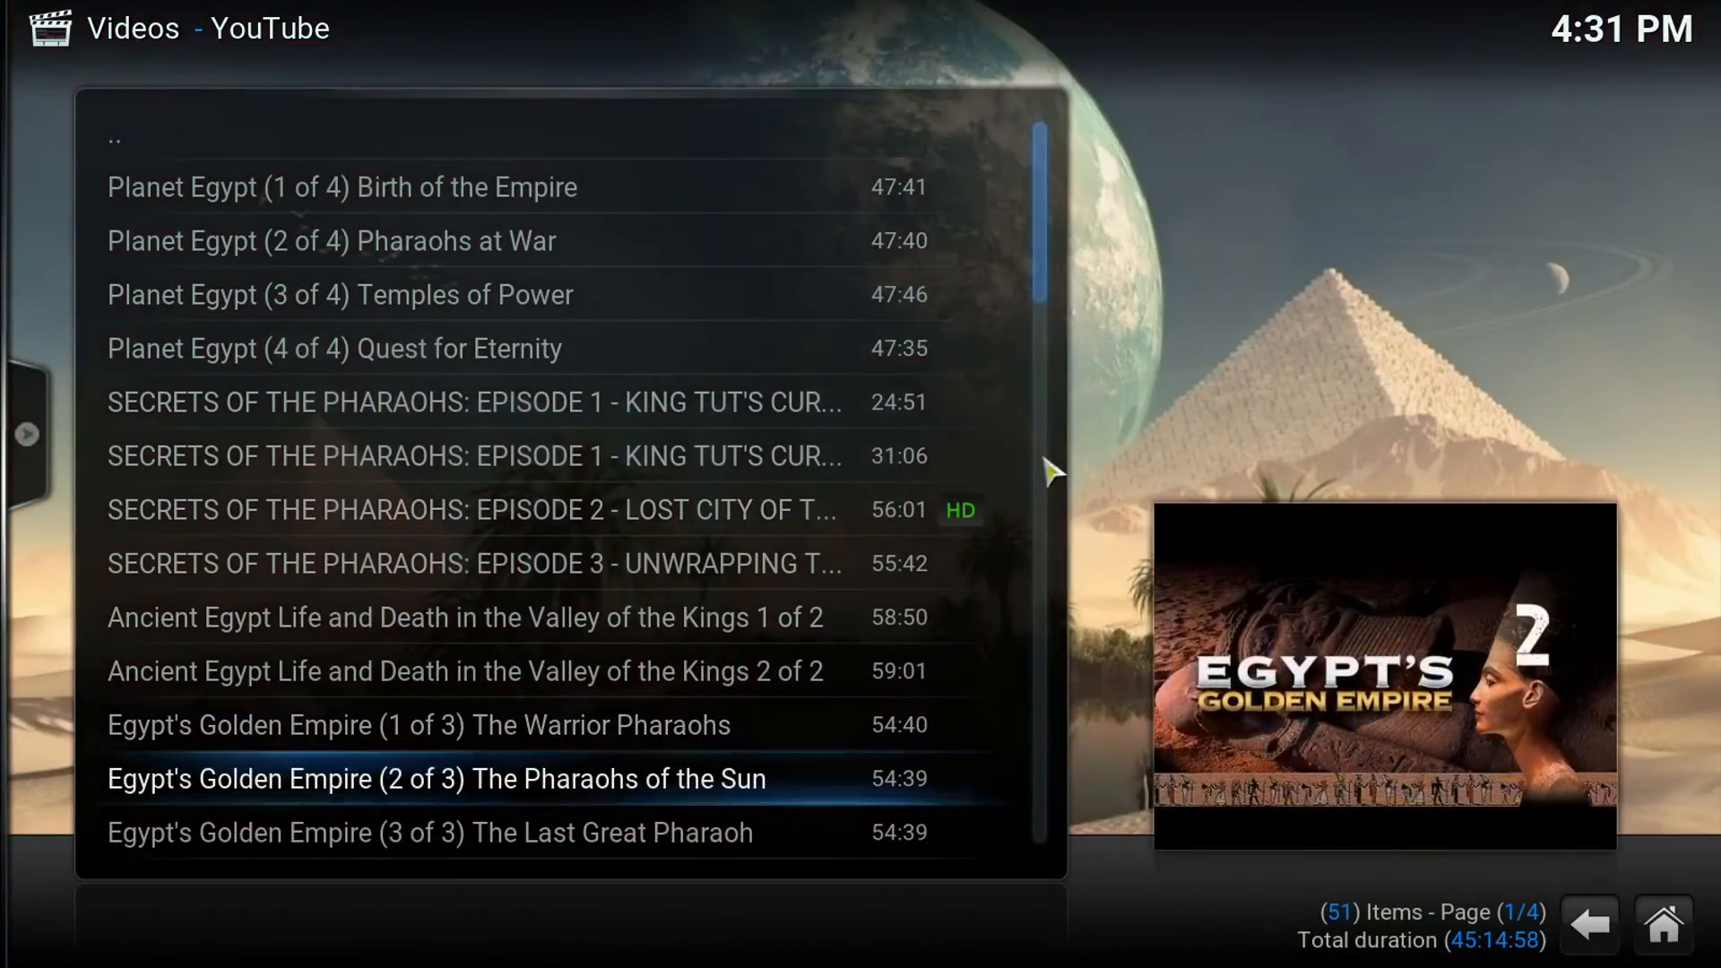
Step: Browse down through the full 51-video Egyptian History list
{"action": "scroll", "scroll_direction": "down", "scroll_amount": 3}
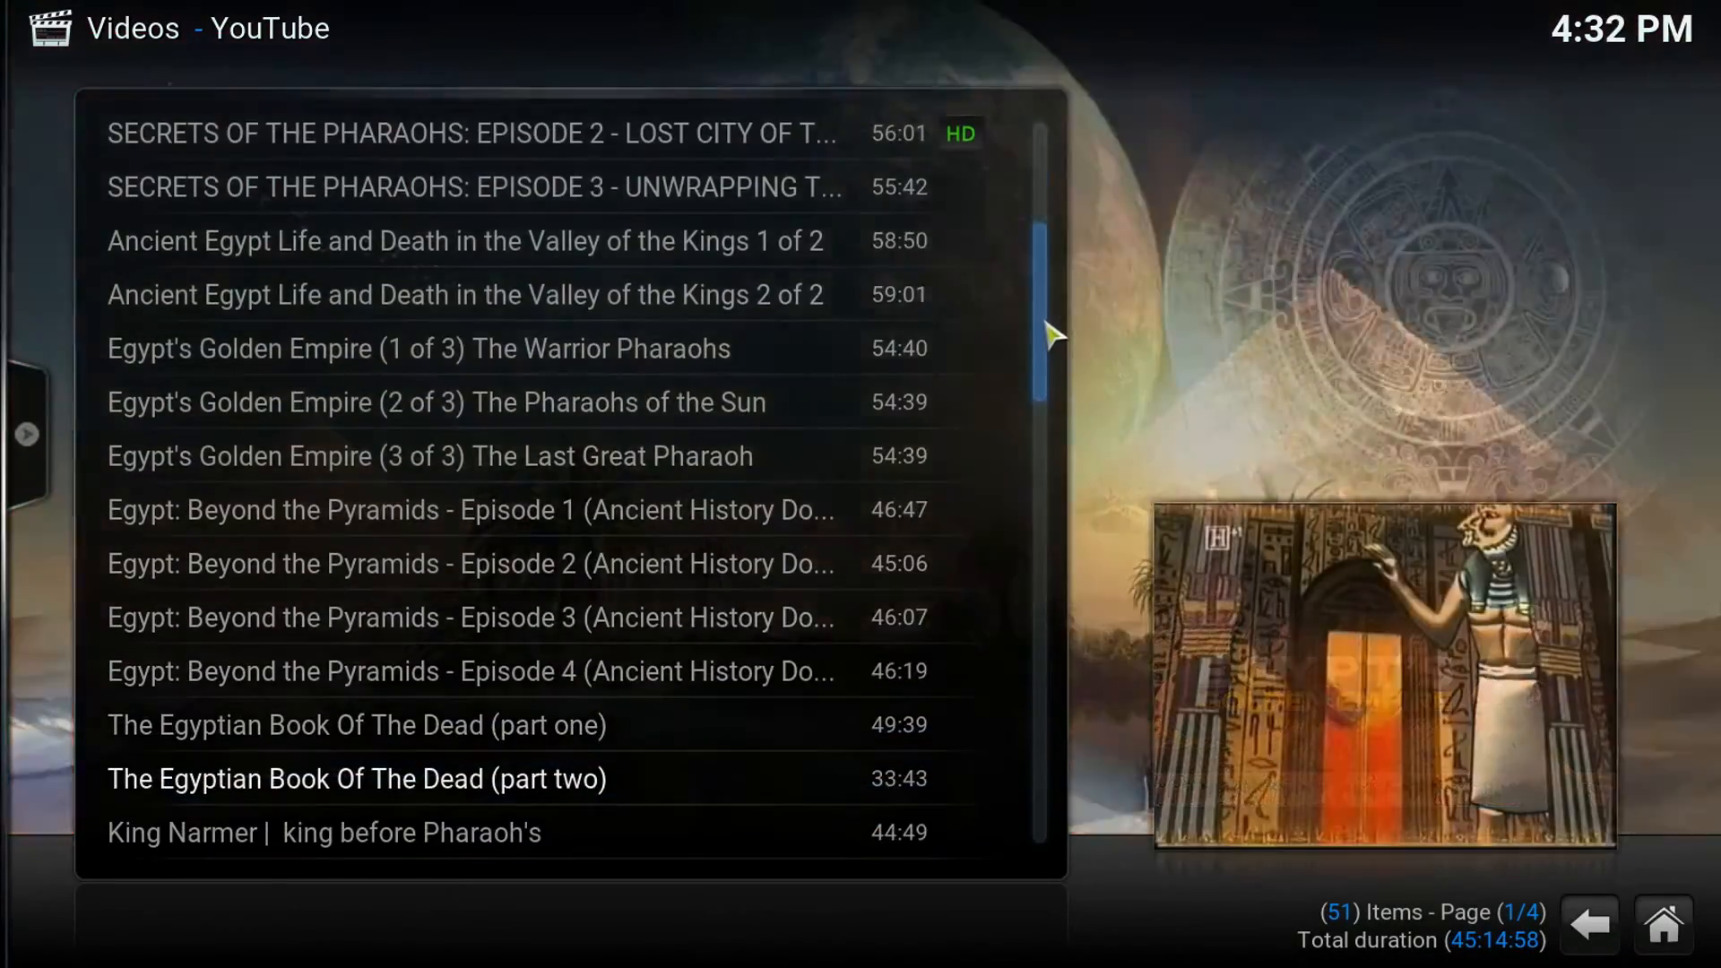
{"action": "scroll", "scroll_direction": "down", "scroll_amount": 3}
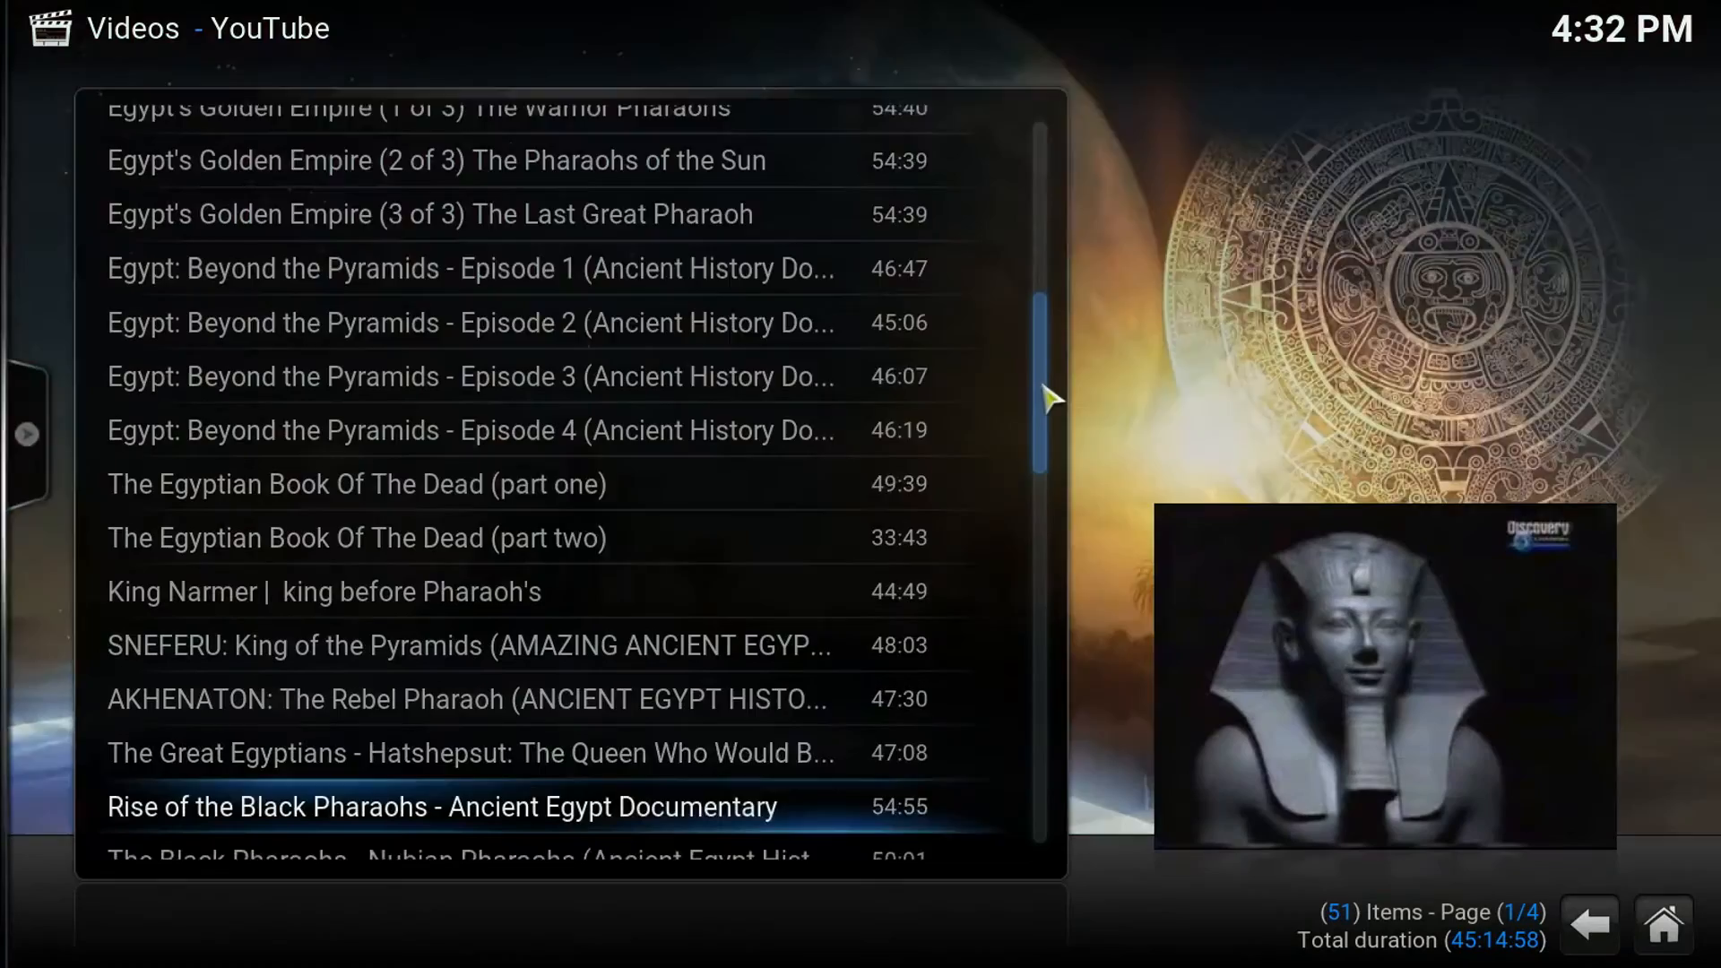
{"action": "scroll", "scroll_direction": "down", "scroll_amount": 3}
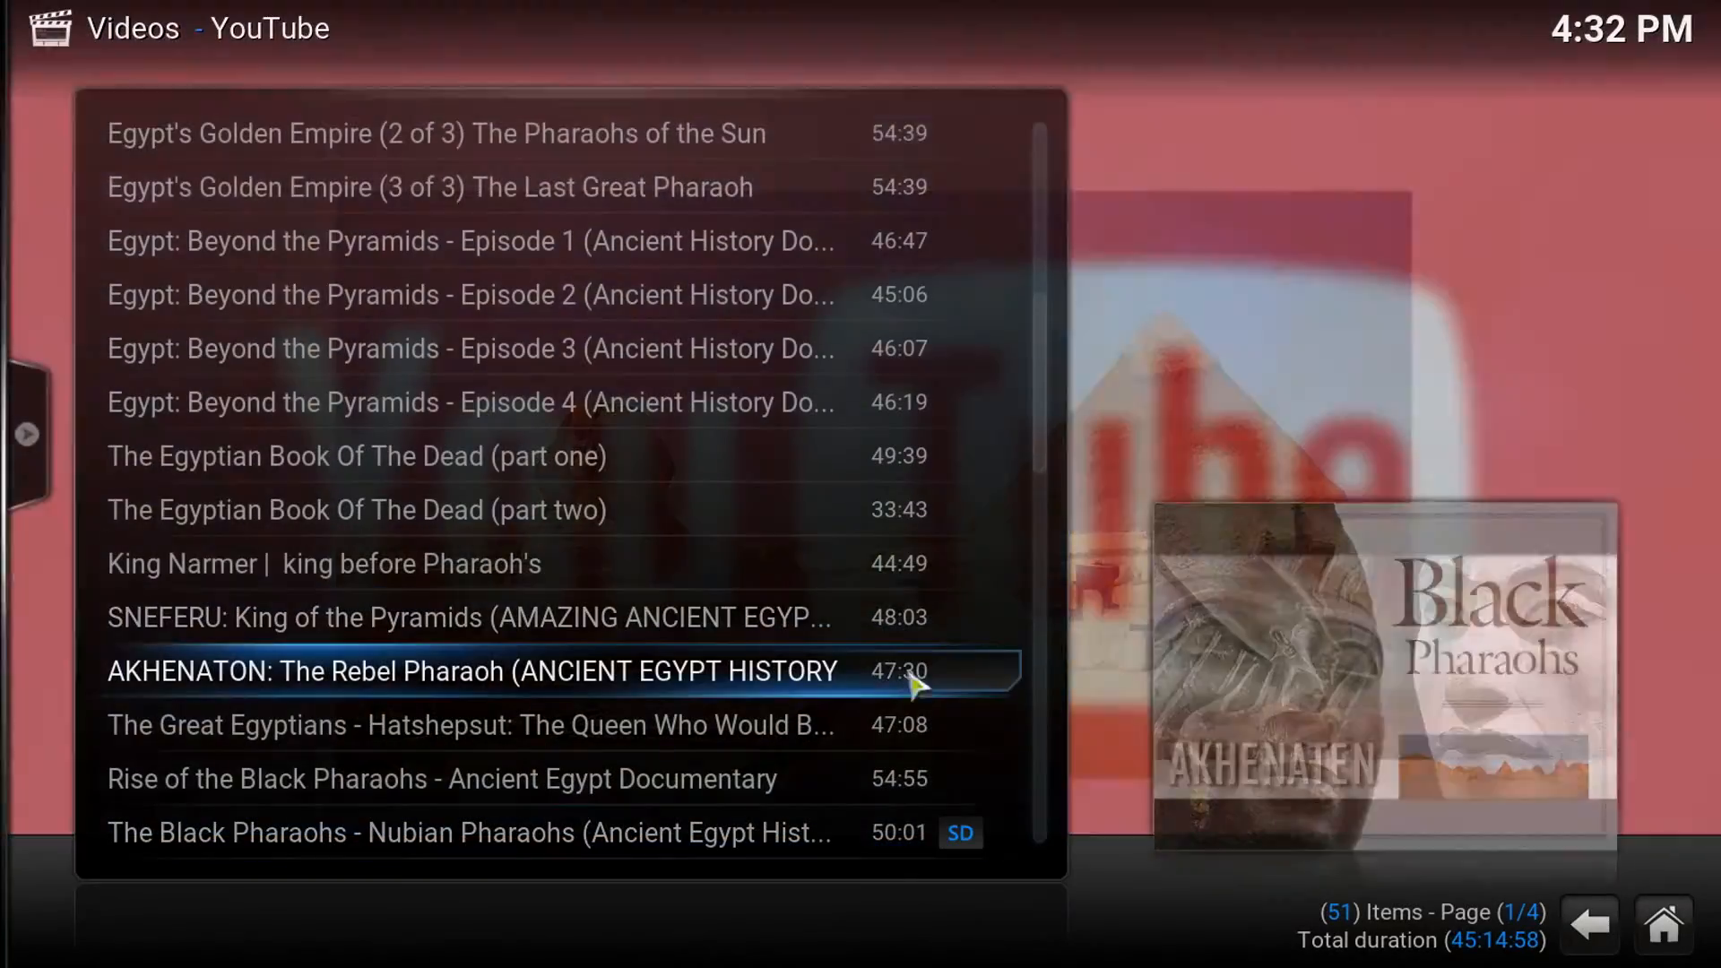
{"action": "scroll", "scroll_direction": "down", "scroll_amount": 3}
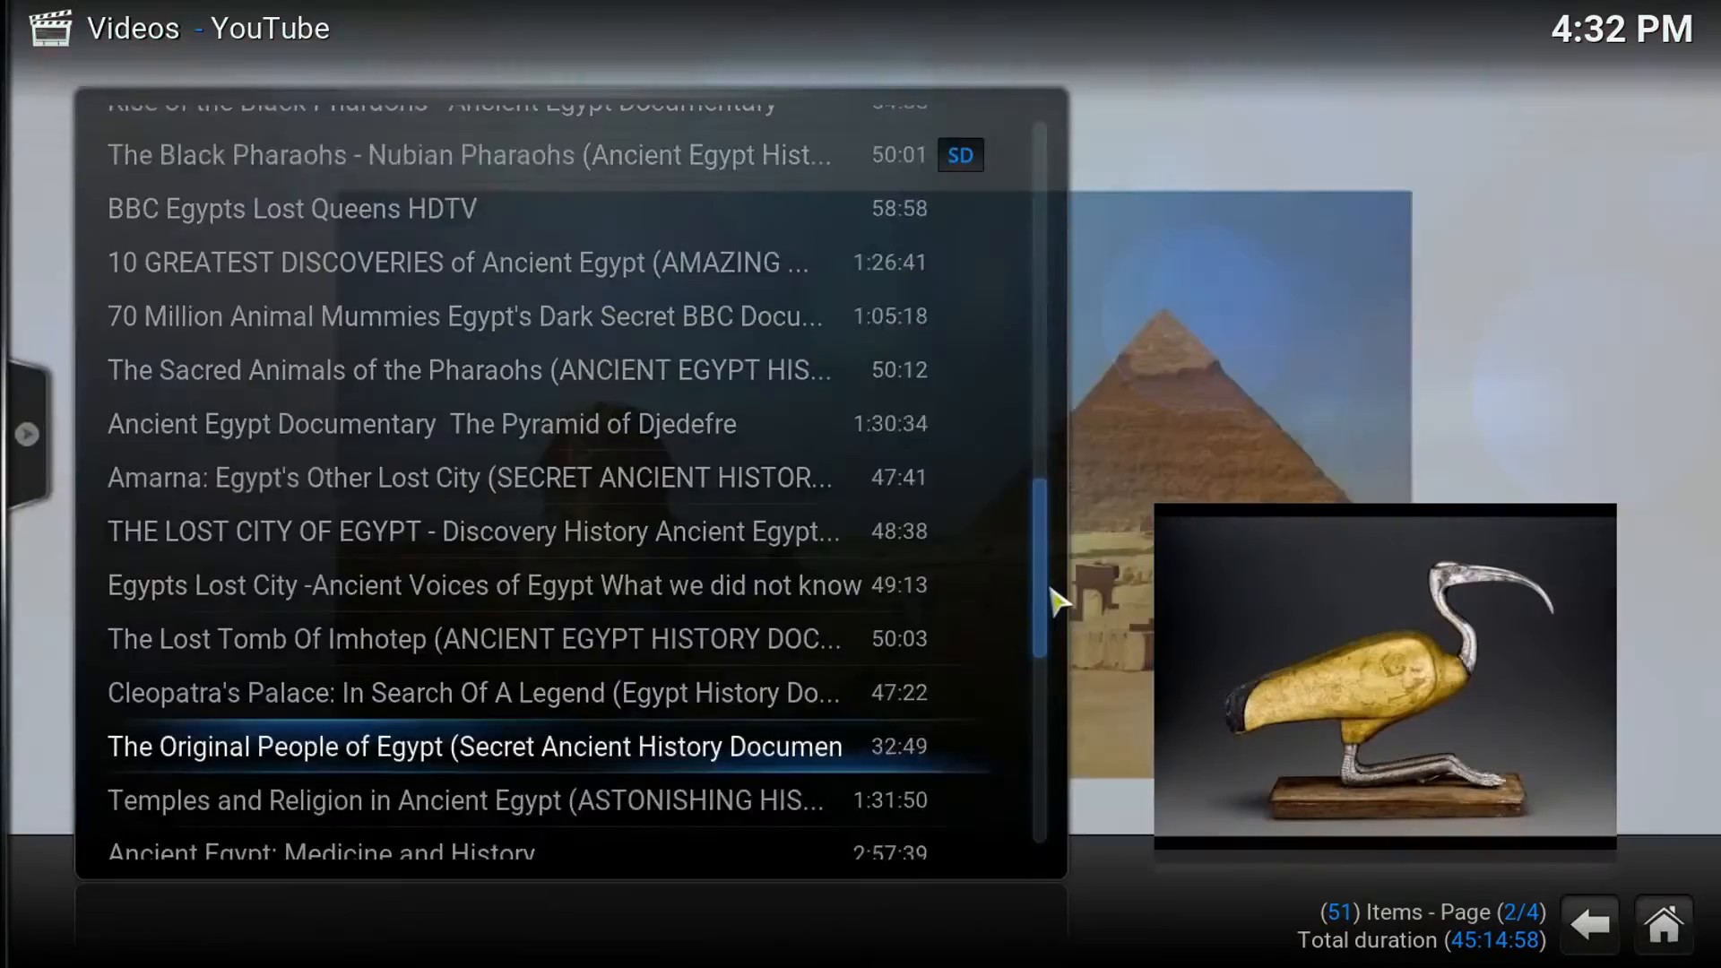
{"action": "scroll", "scroll_direction": "down", "scroll_amount": 3}
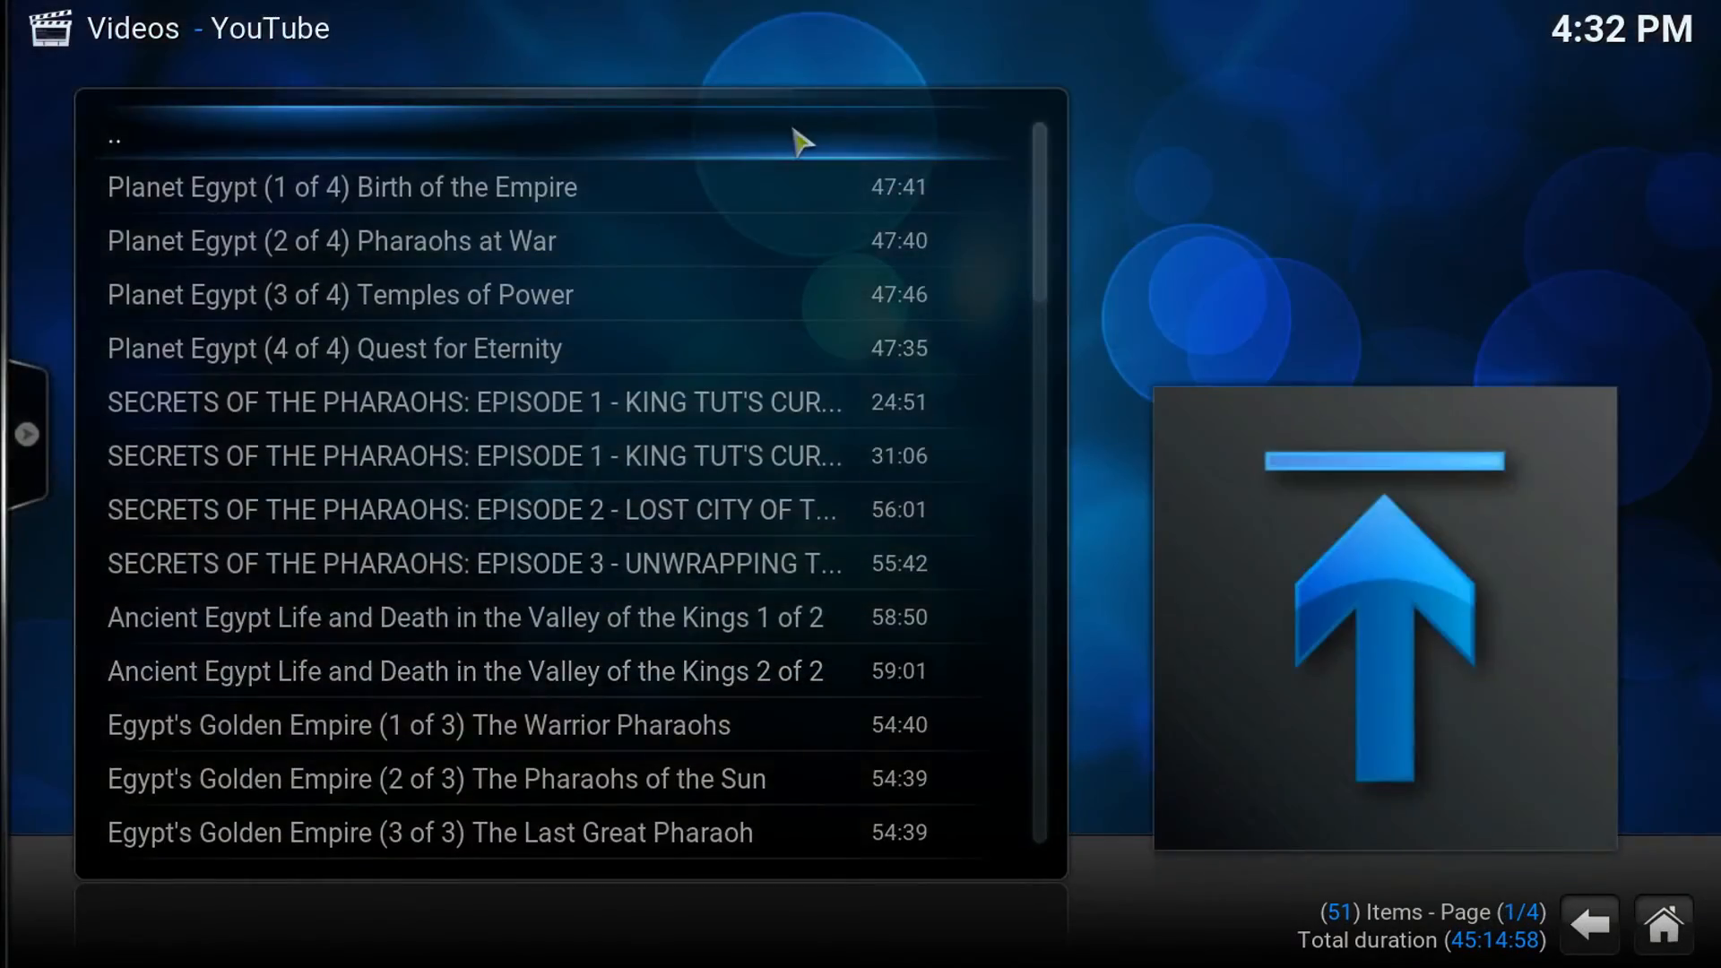
Step: Back out of the playlist and History Tube to return to the Kodi home screen
{"action": "left_click", "coordinate": [113, 134]}
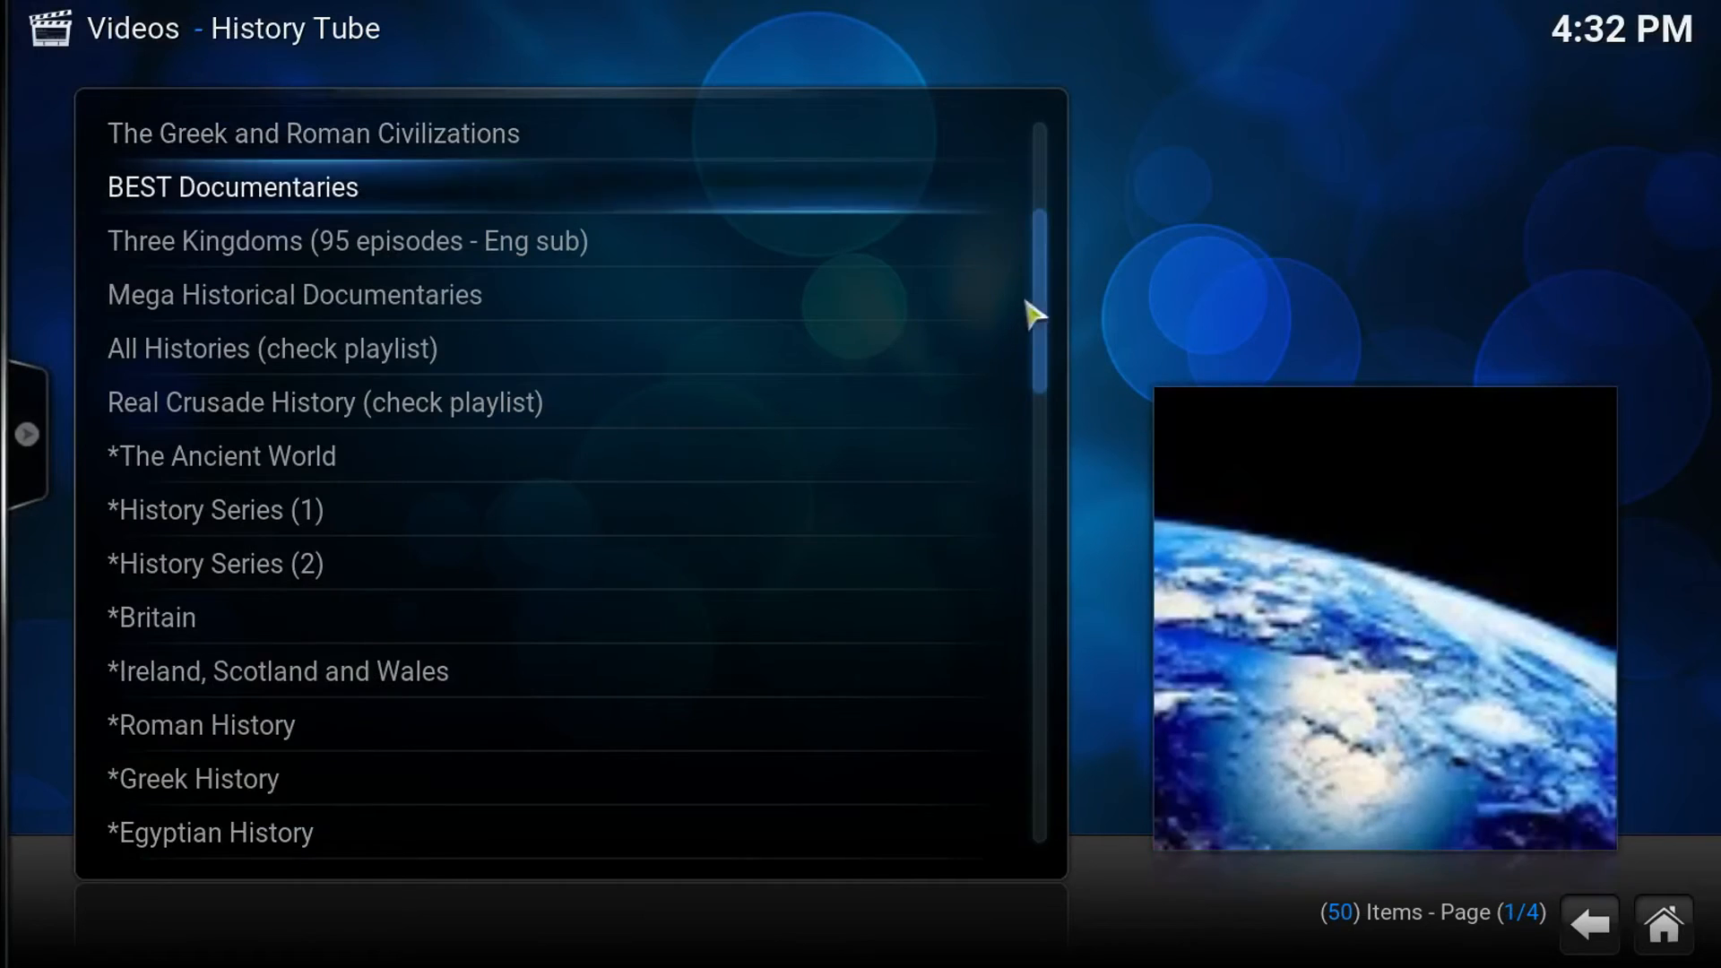
{"action": "scroll", "scroll_direction": "up", "scroll_amount": 3}
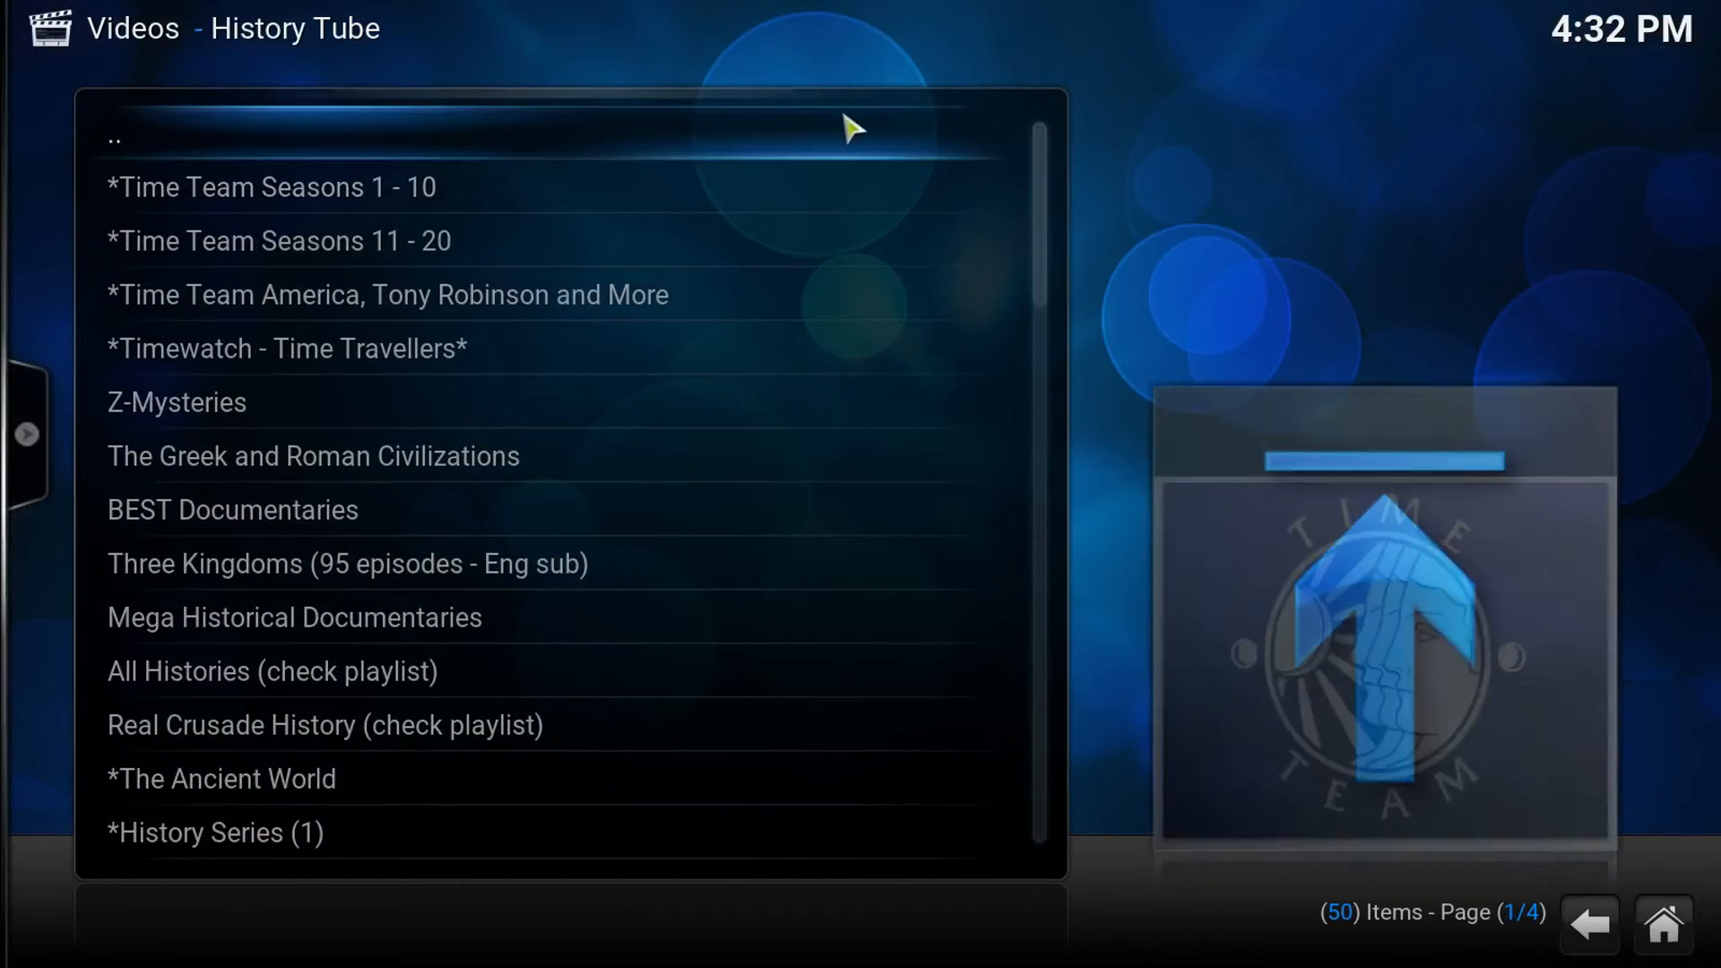
{"action": "left_click", "coordinate": [113, 136]}
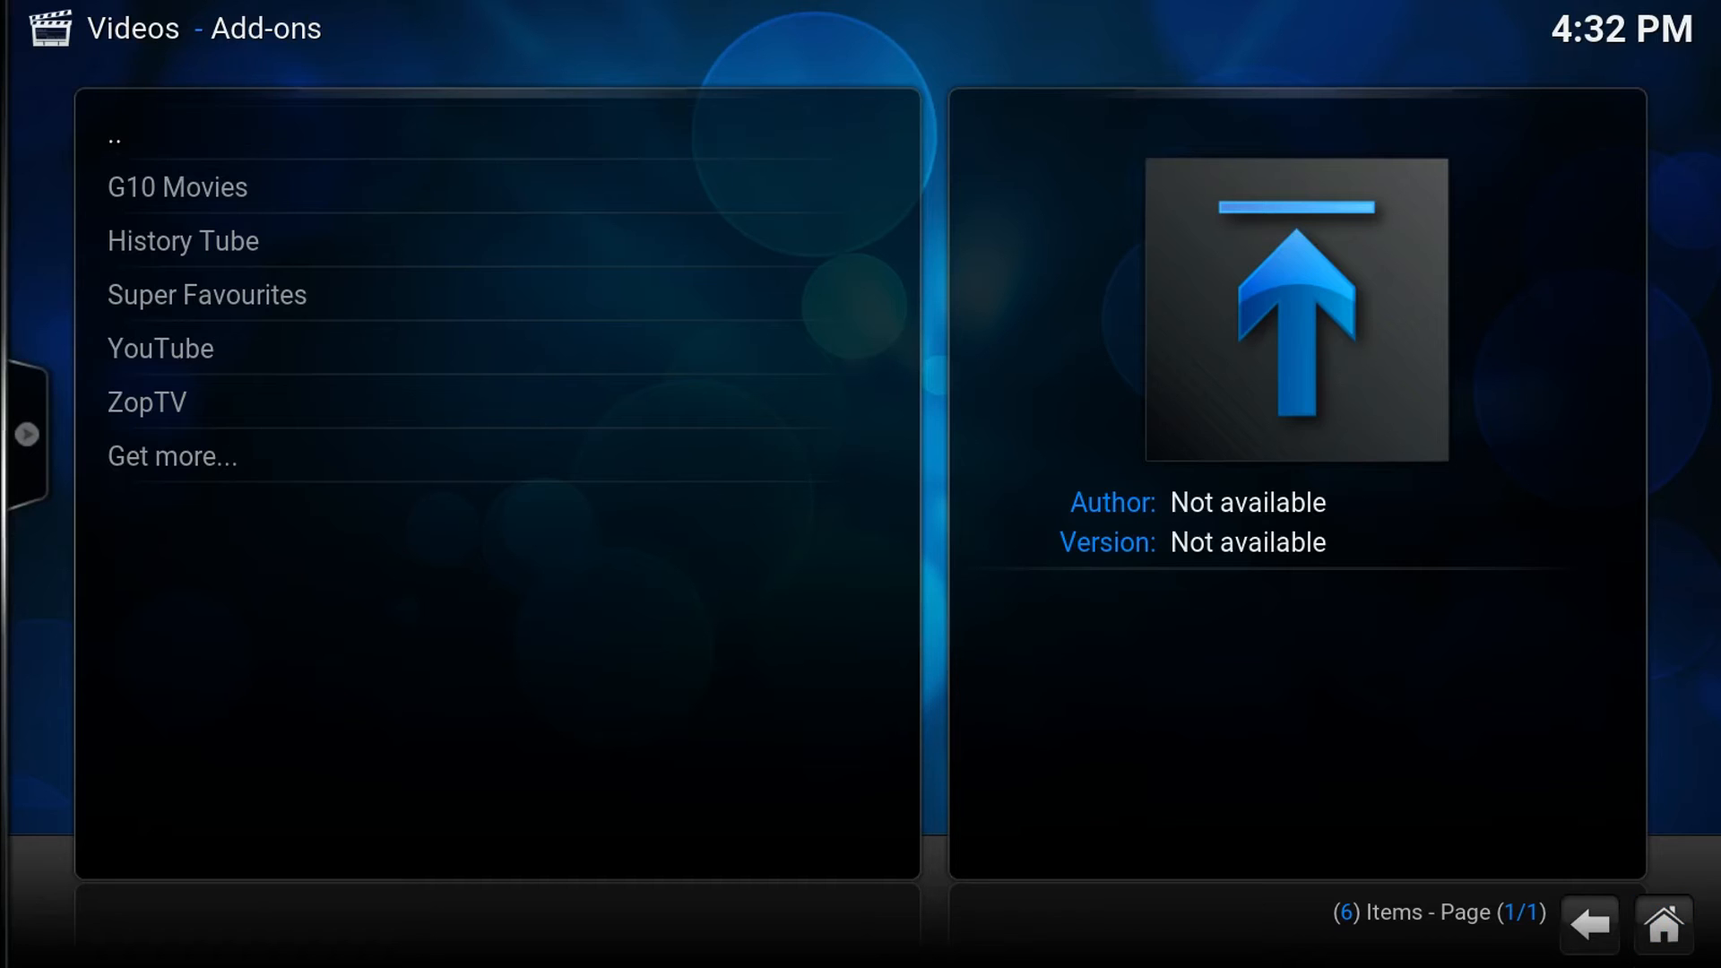
{"action": "mouse_move", "coordinate": [1662, 925]}
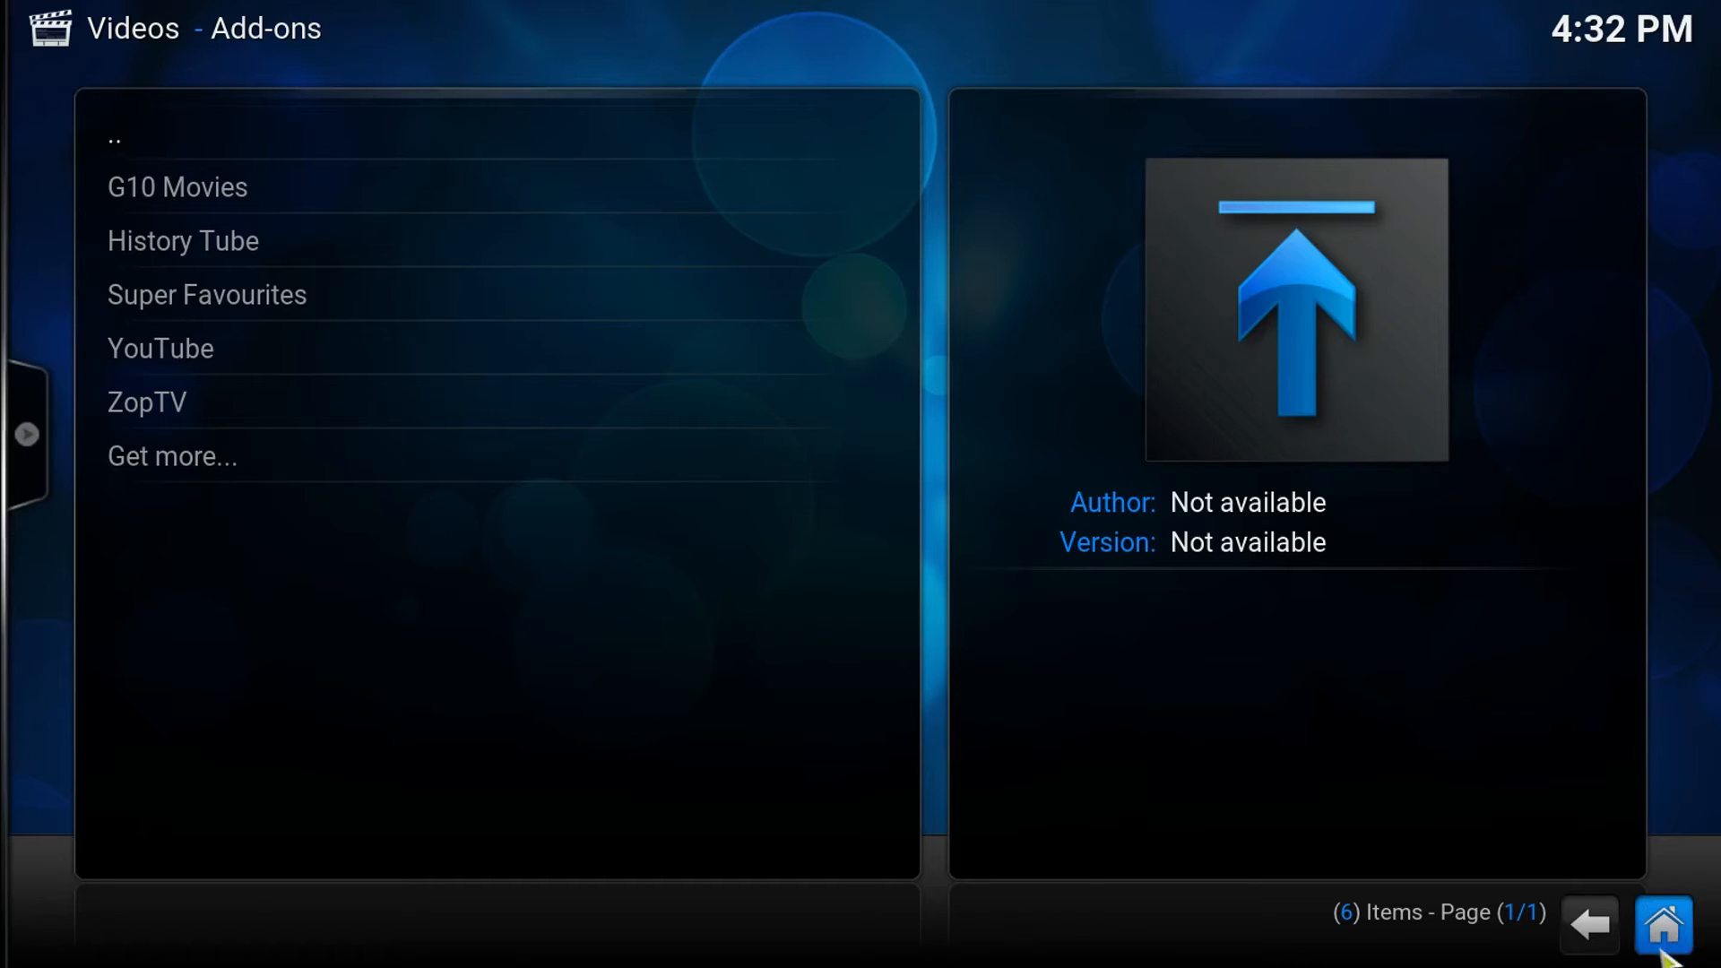
{"action": "mouse_move", "coordinate": [1589, 925]}
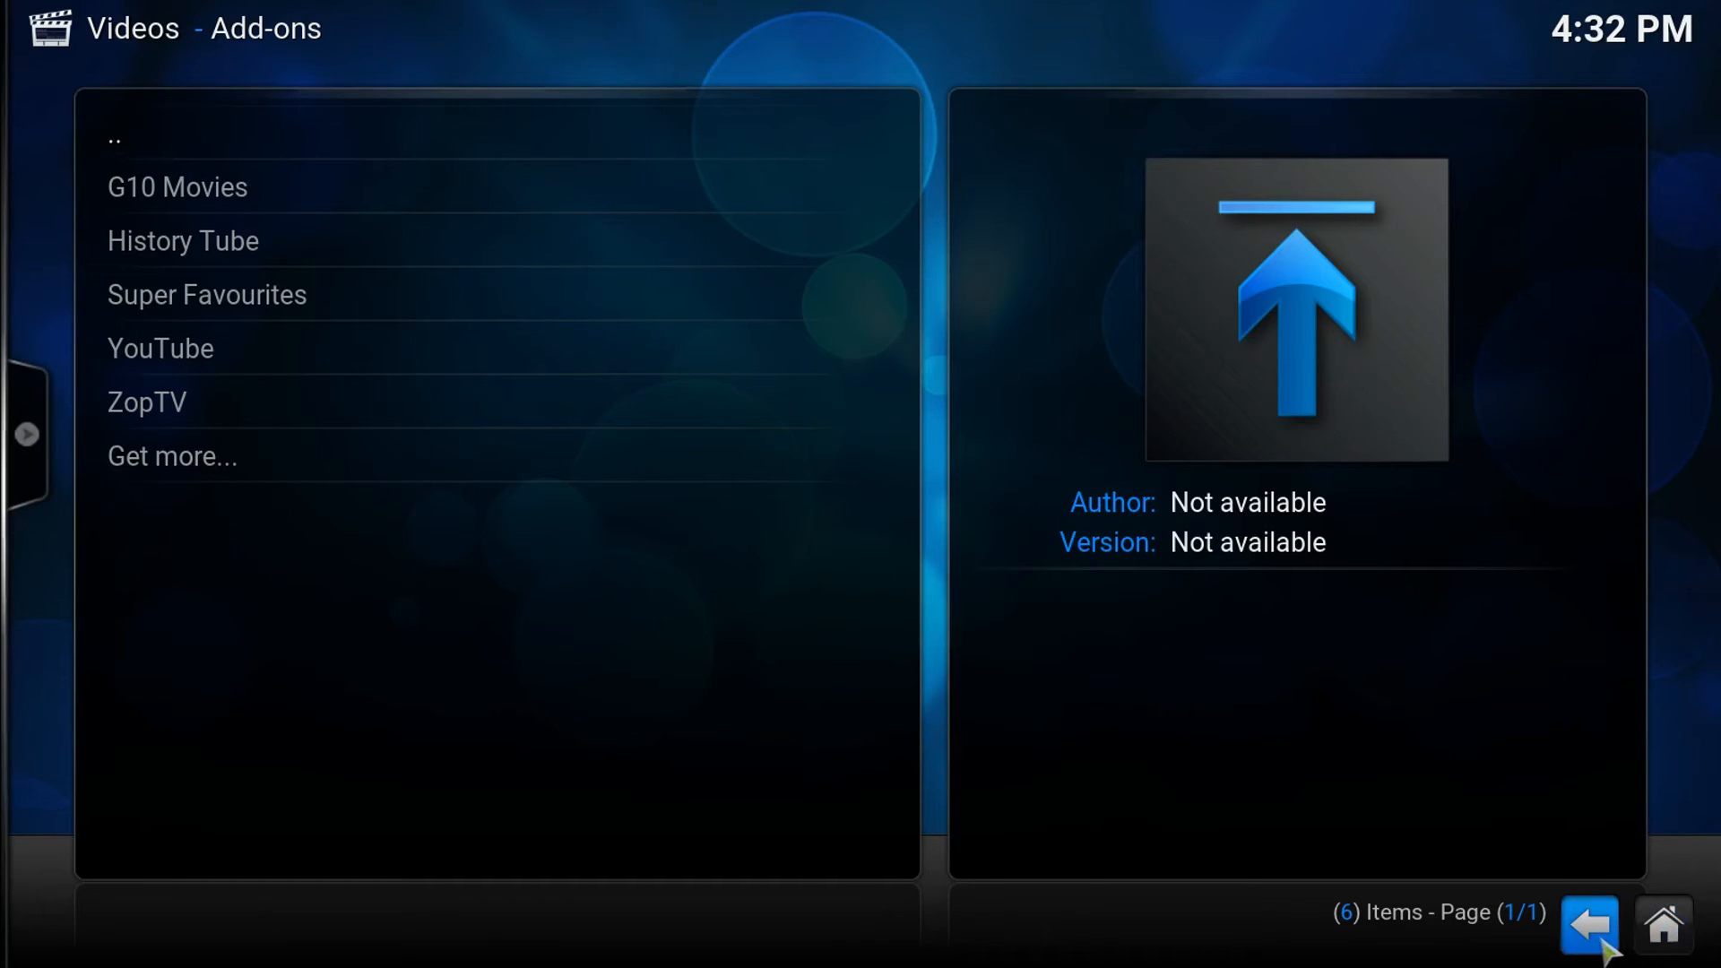
{"action": "left_click", "coordinate": [1589, 923]}
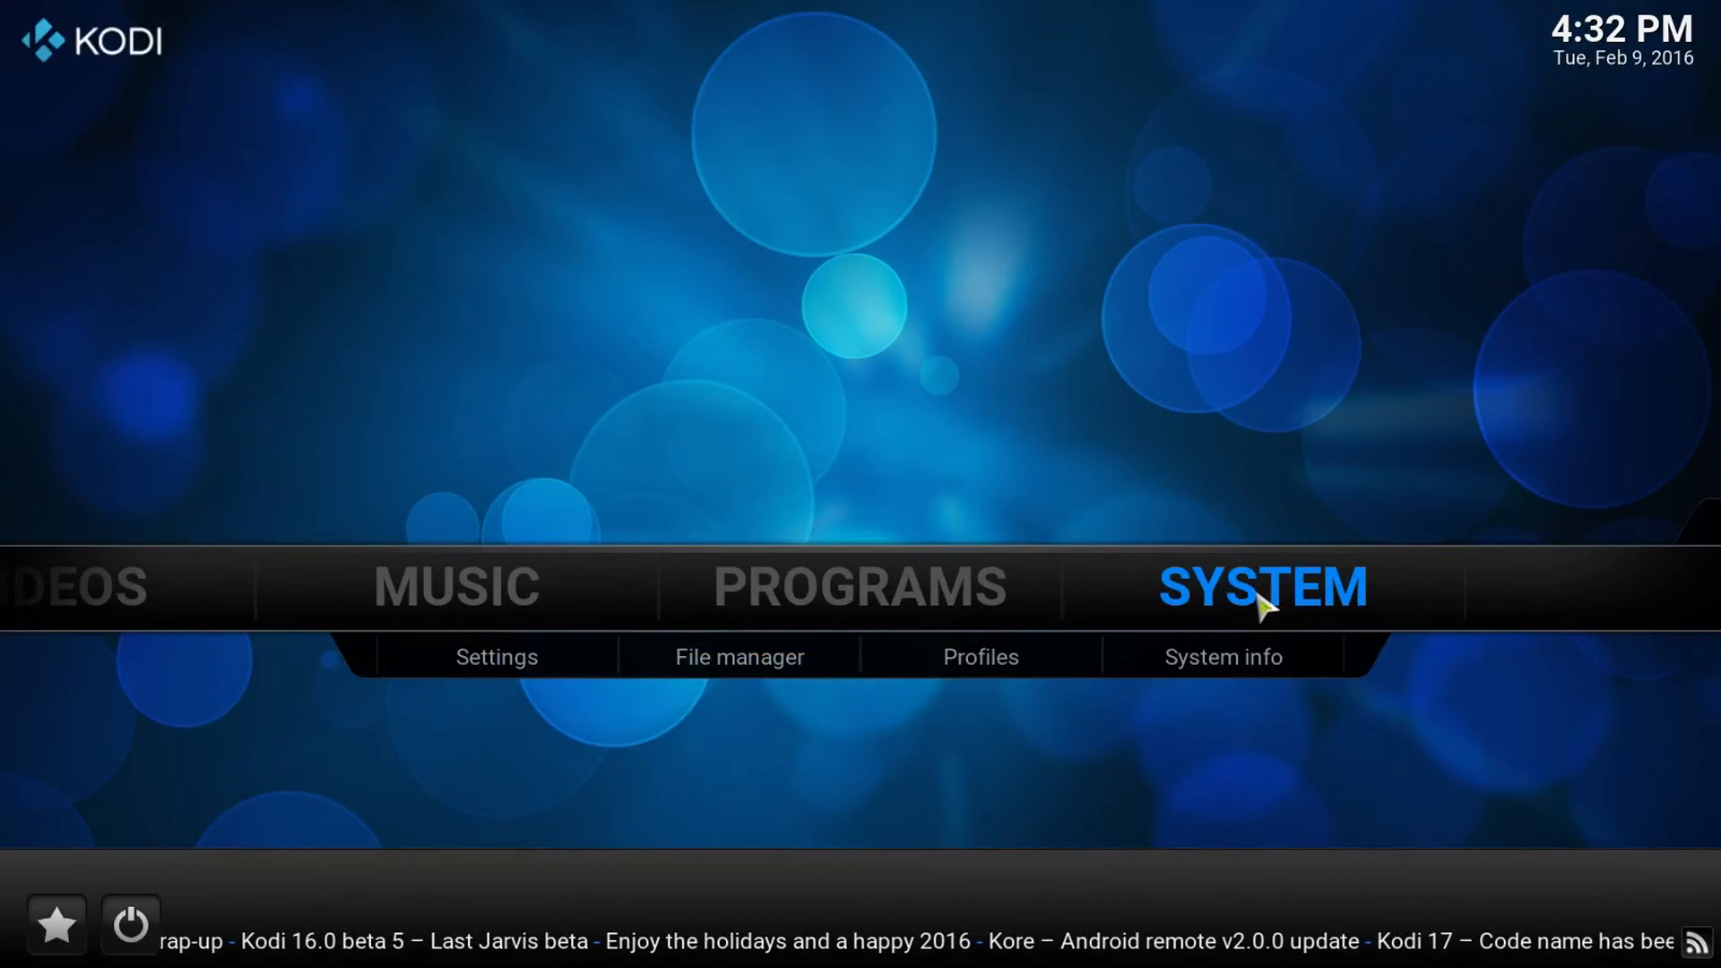
{"action": "mouse_move", "coordinate": [1340, 617]}
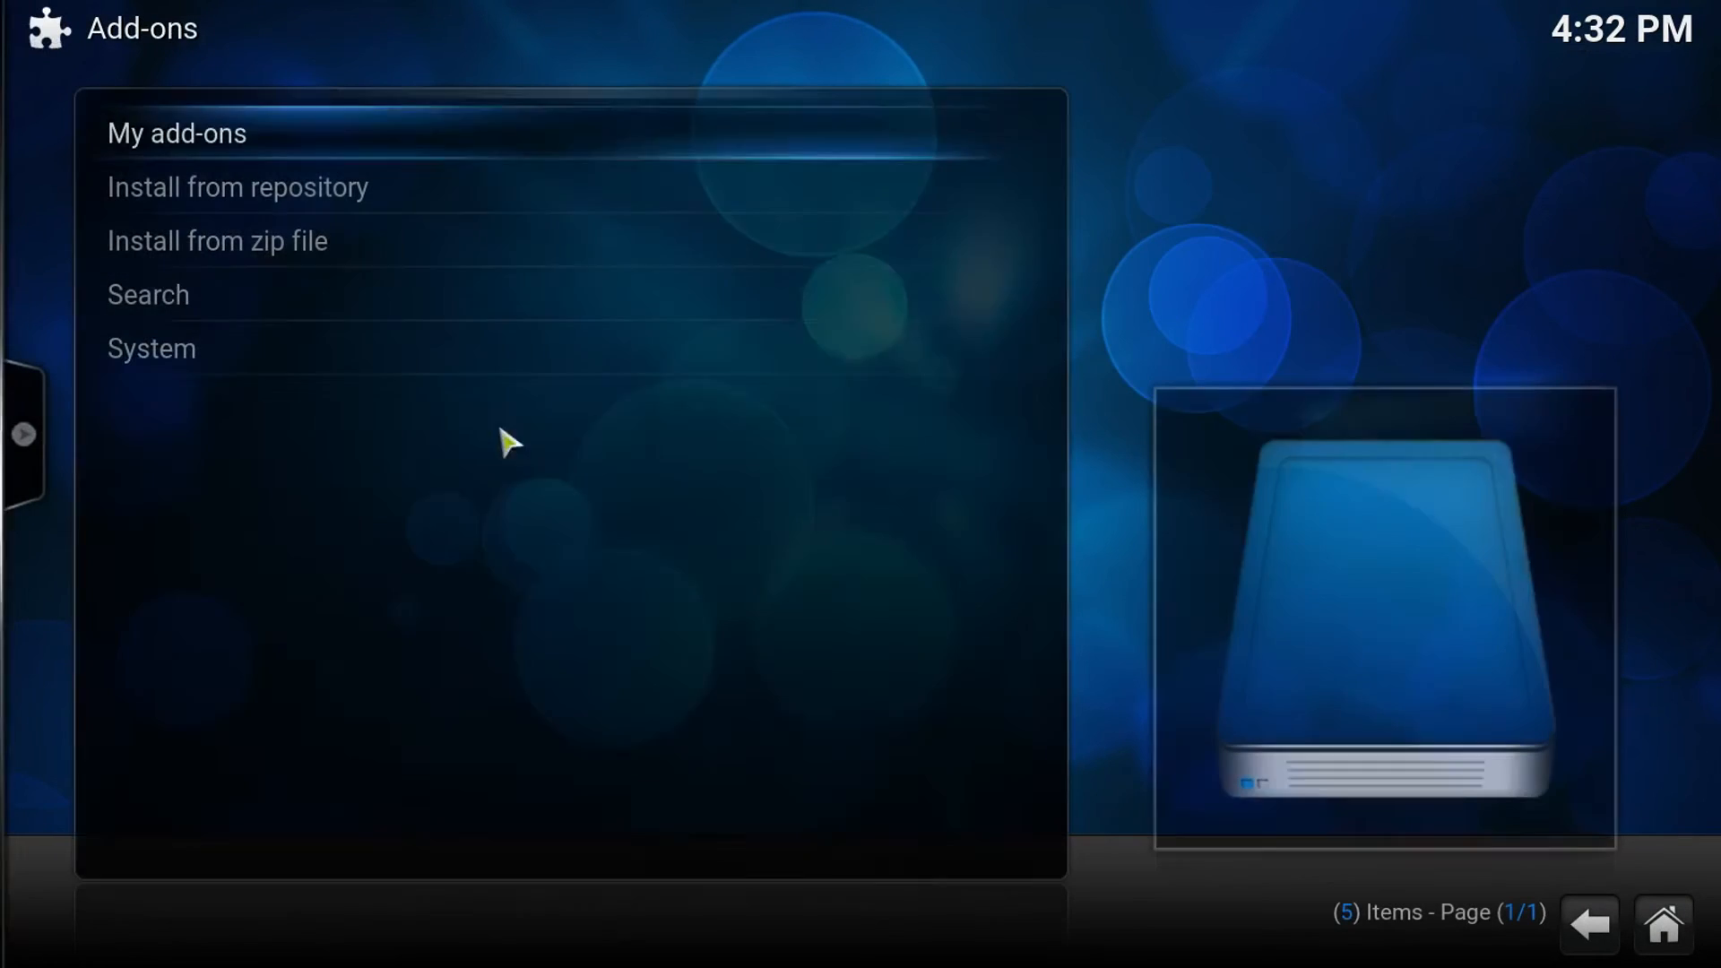
Step: Start Install from zip file in the add-ons manager, opening the file browser
{"action": "left_click", "coordinate": [217, 241]}
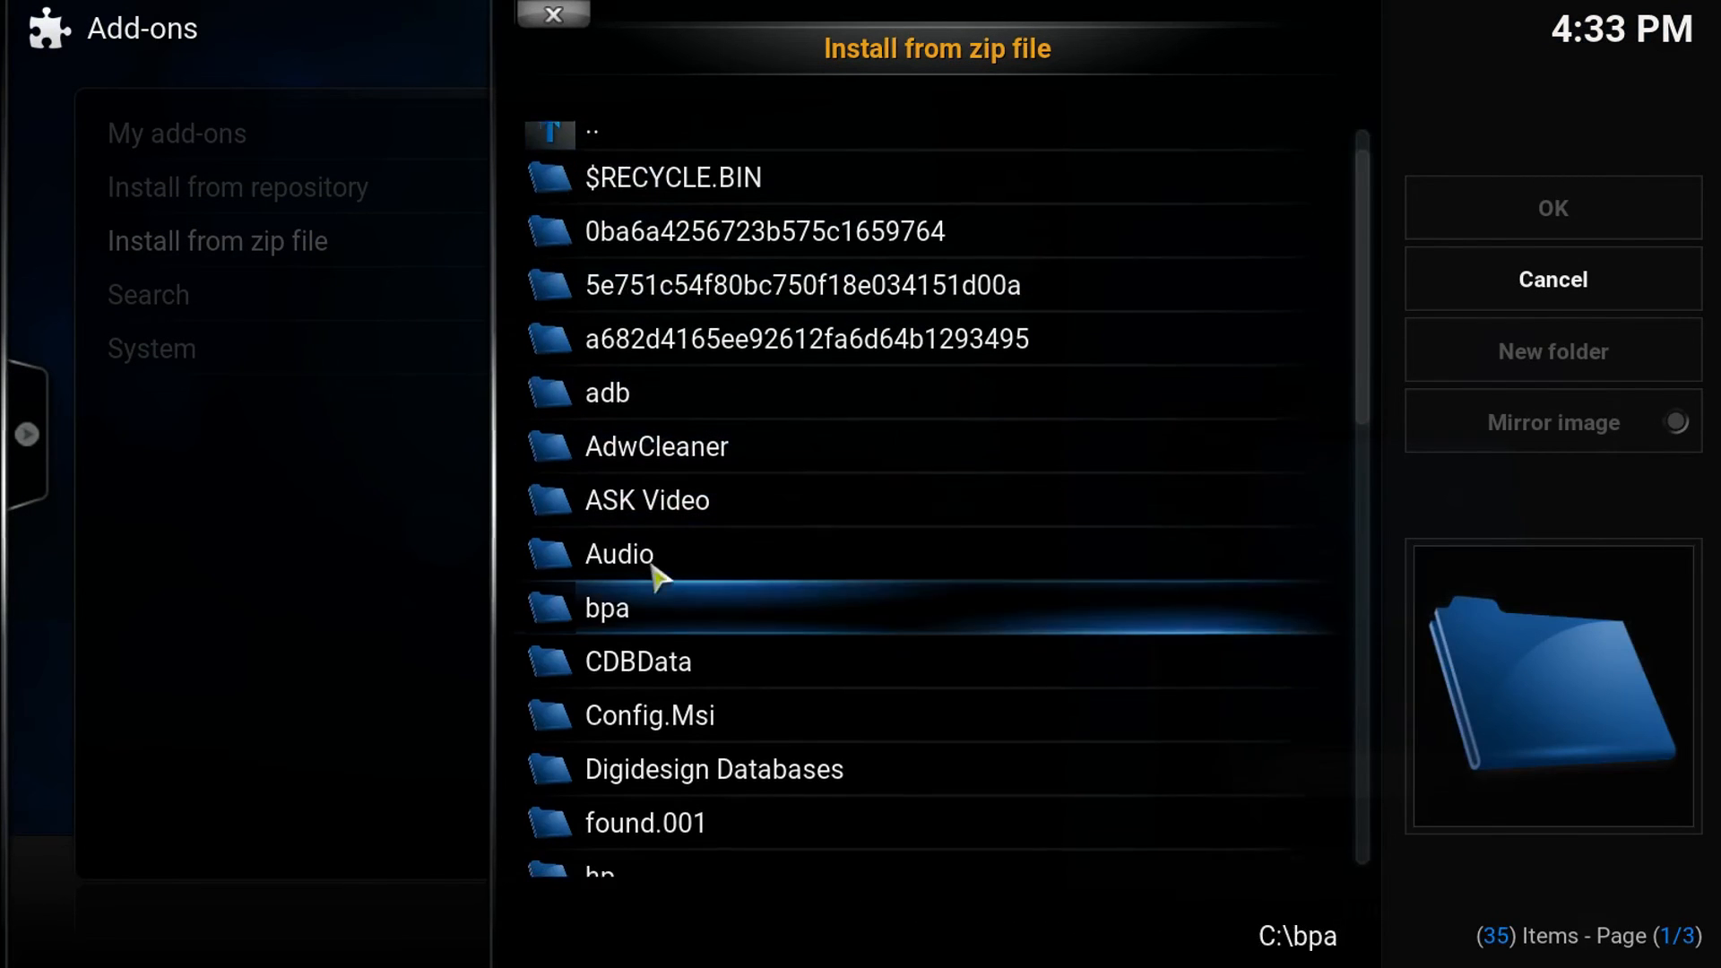
Step: Navigate into the Users folder toward Downloads to find plugin.video.historytube.zip
{"action": "scroll", "scroll_direction": "down", "scroll_amount": 3}
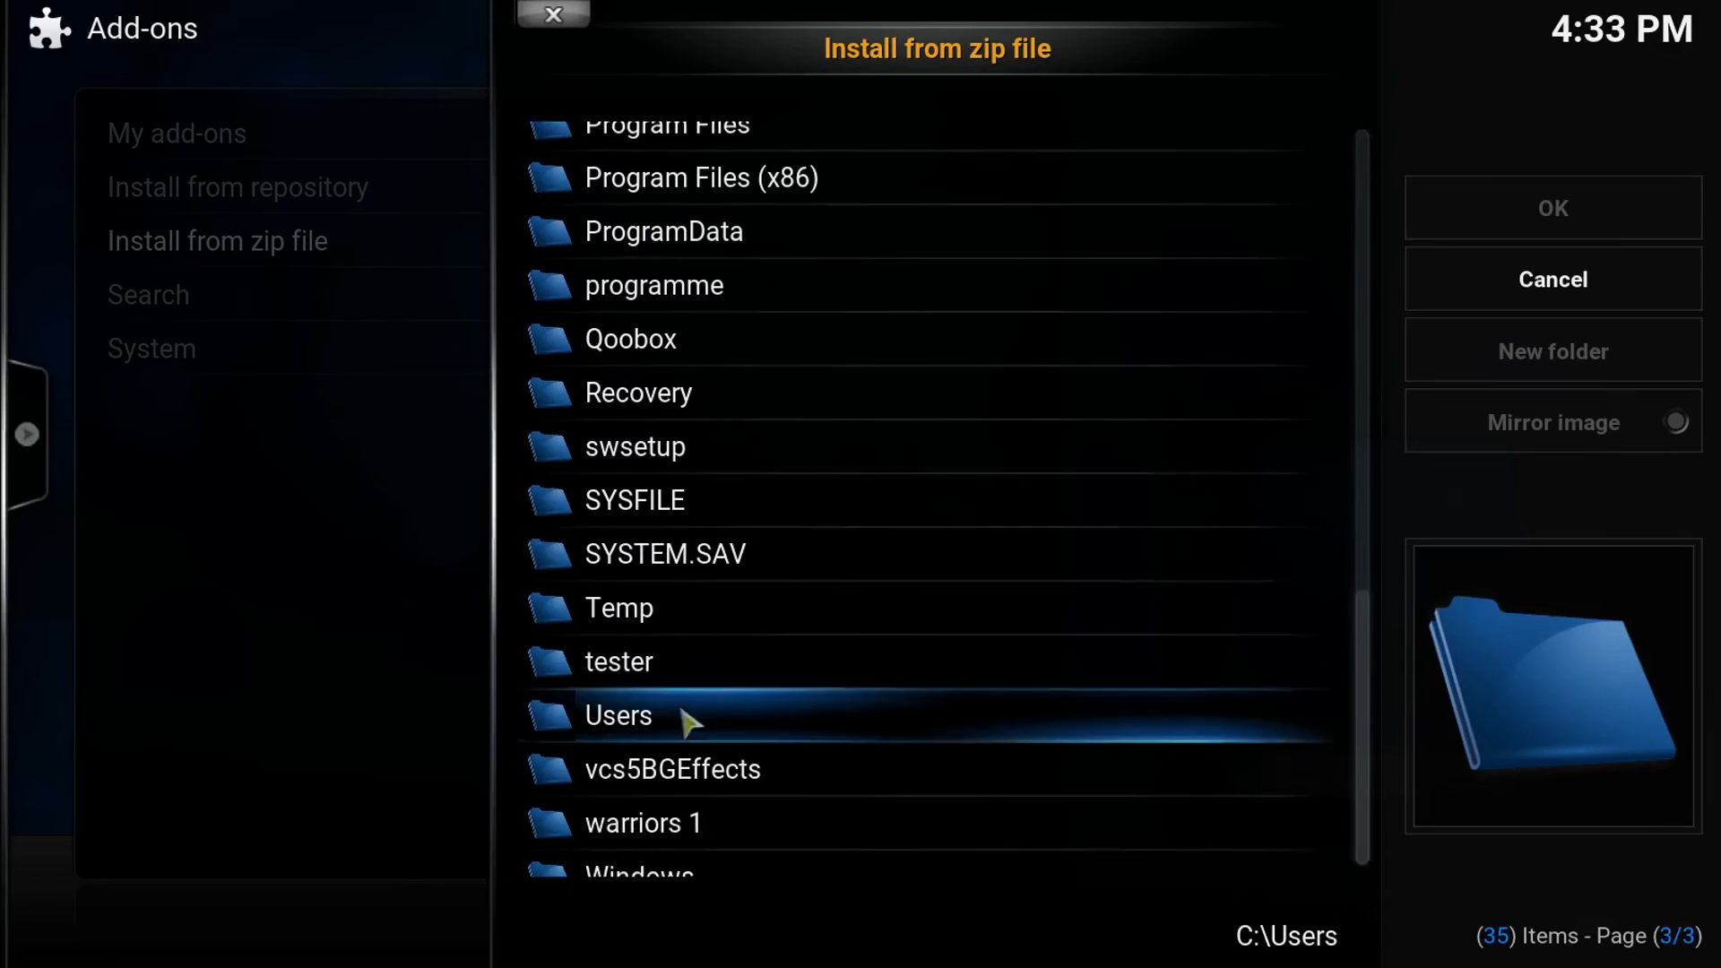
{"action": "left_click", "coordinate": [618, 716]}
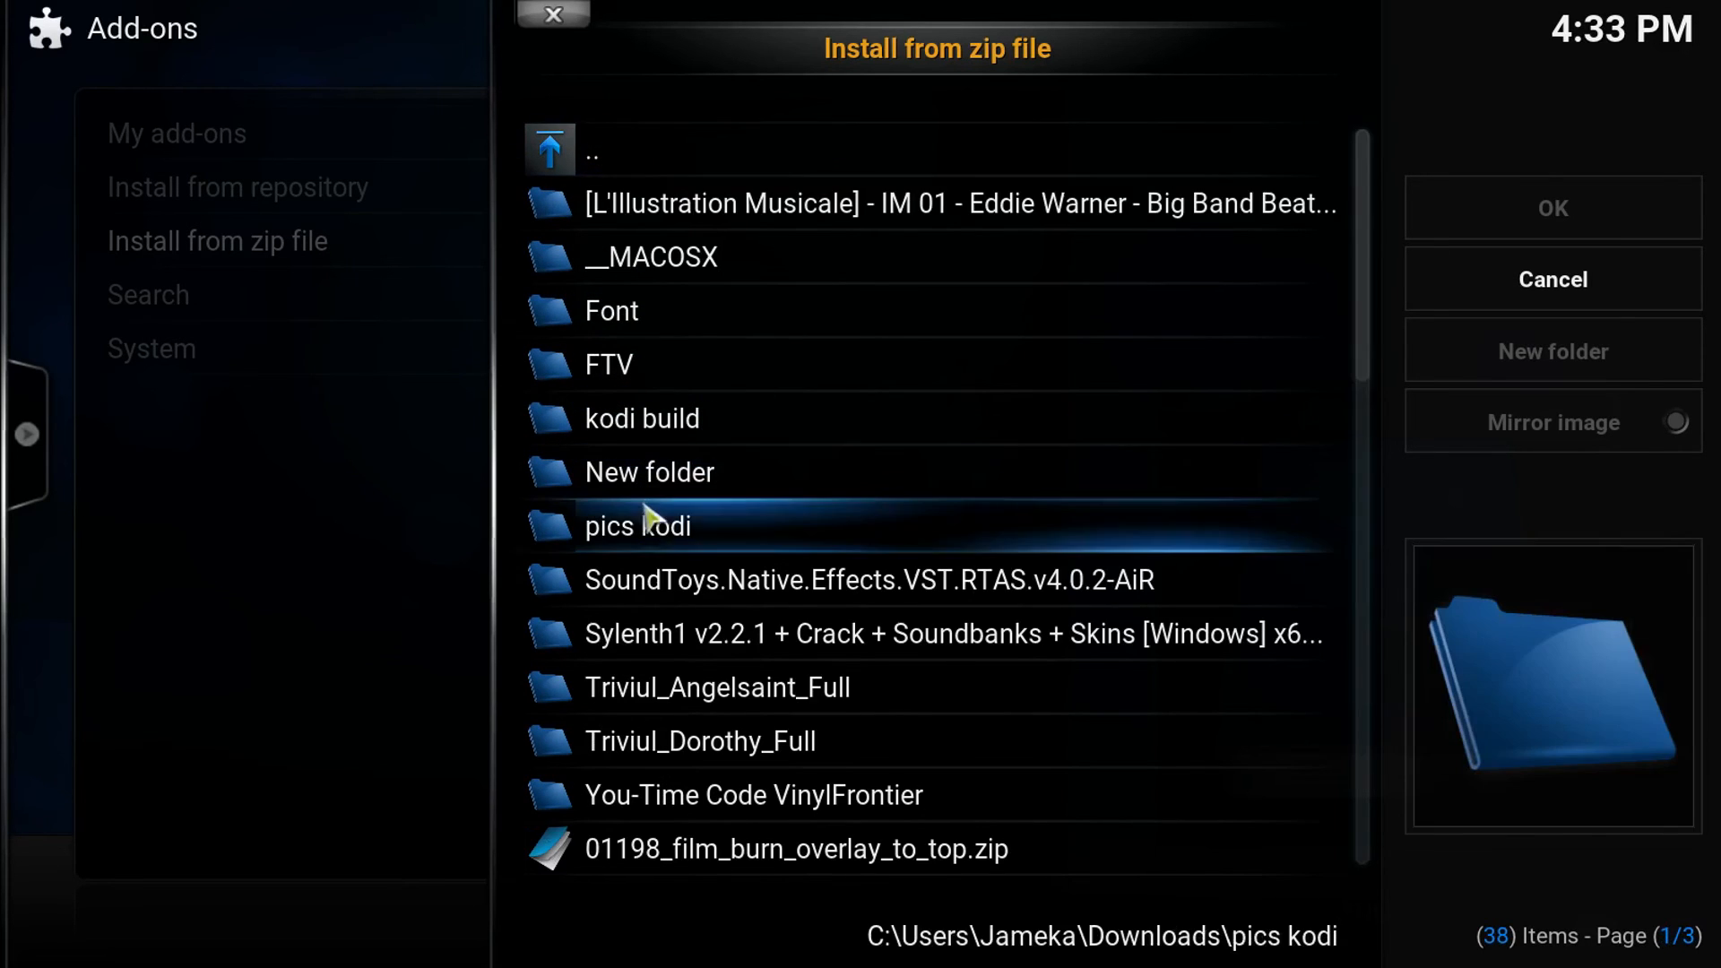
{"action": "scroll", "scroll_direction": "down", "scroll_amount": 3}
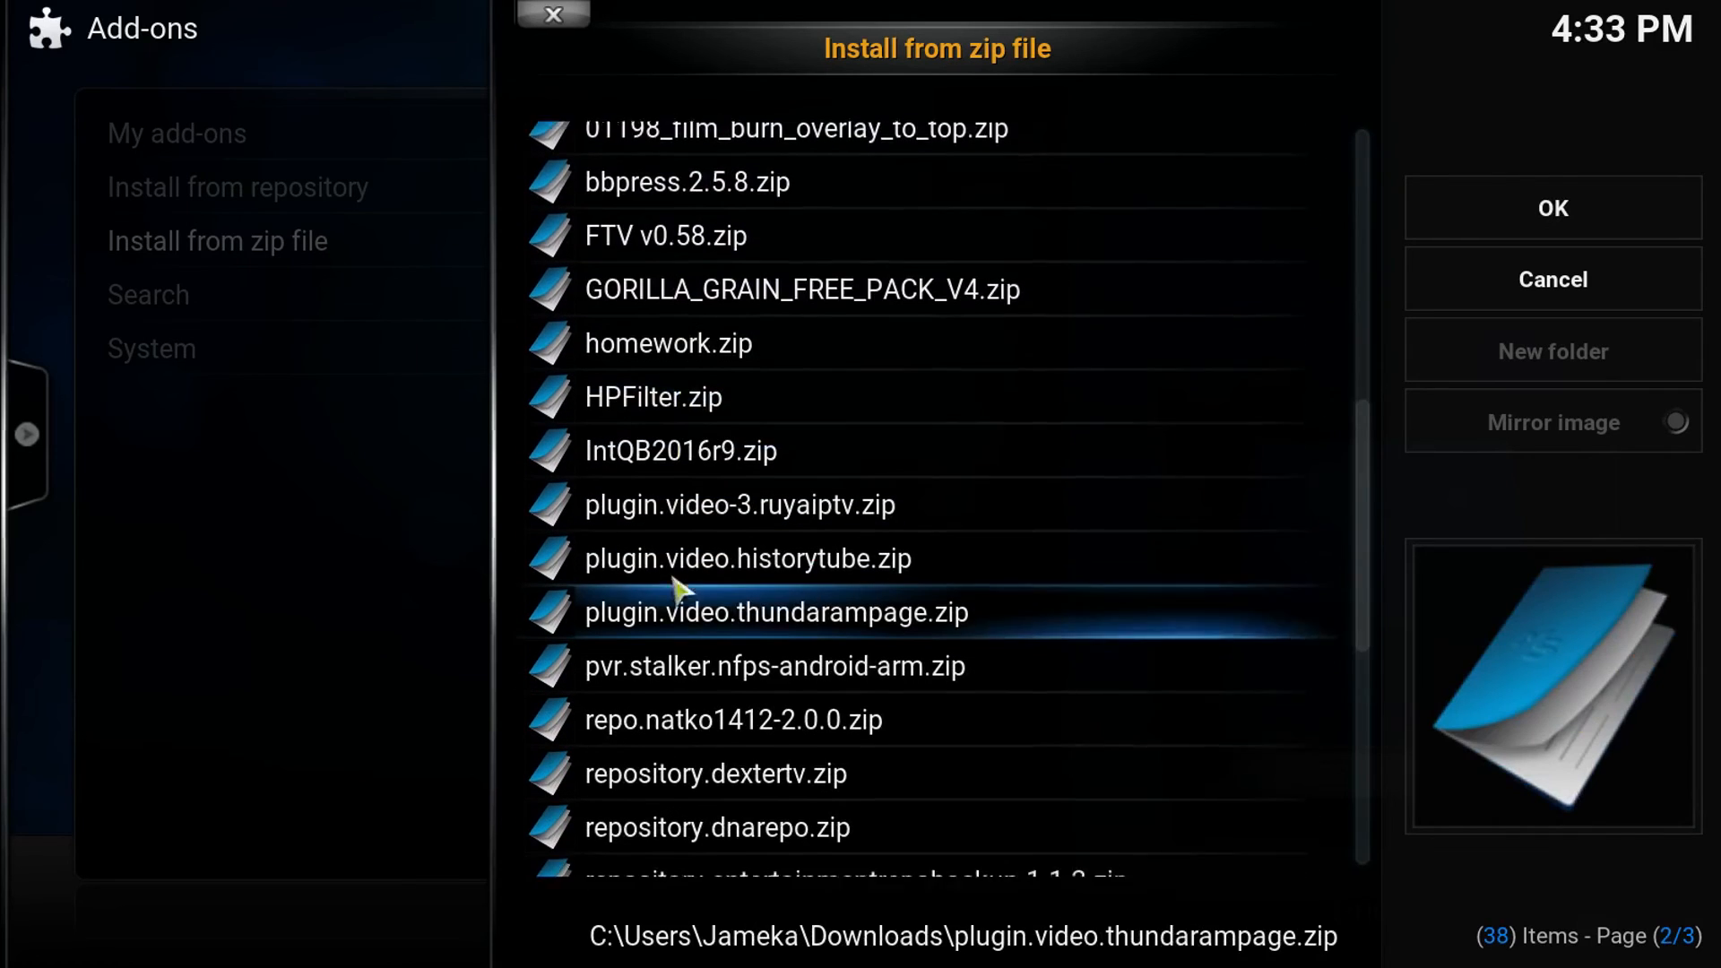